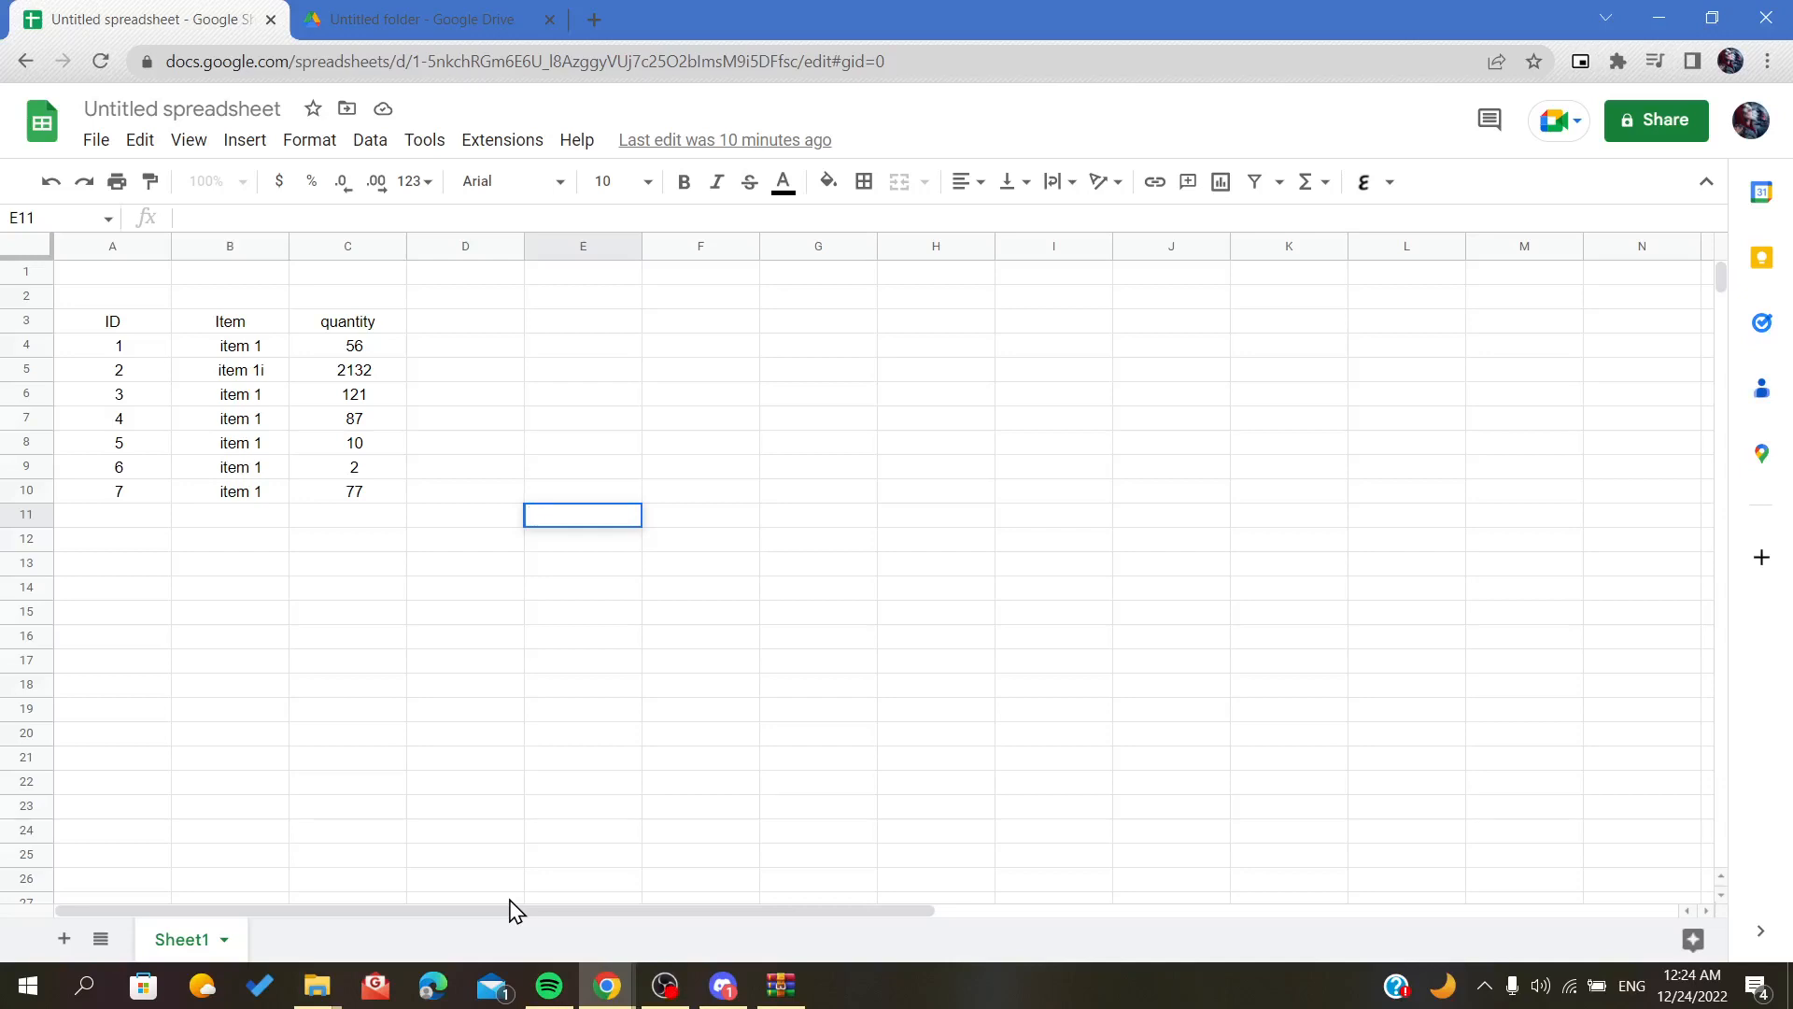
pyautogui.moveTo(380, 412)
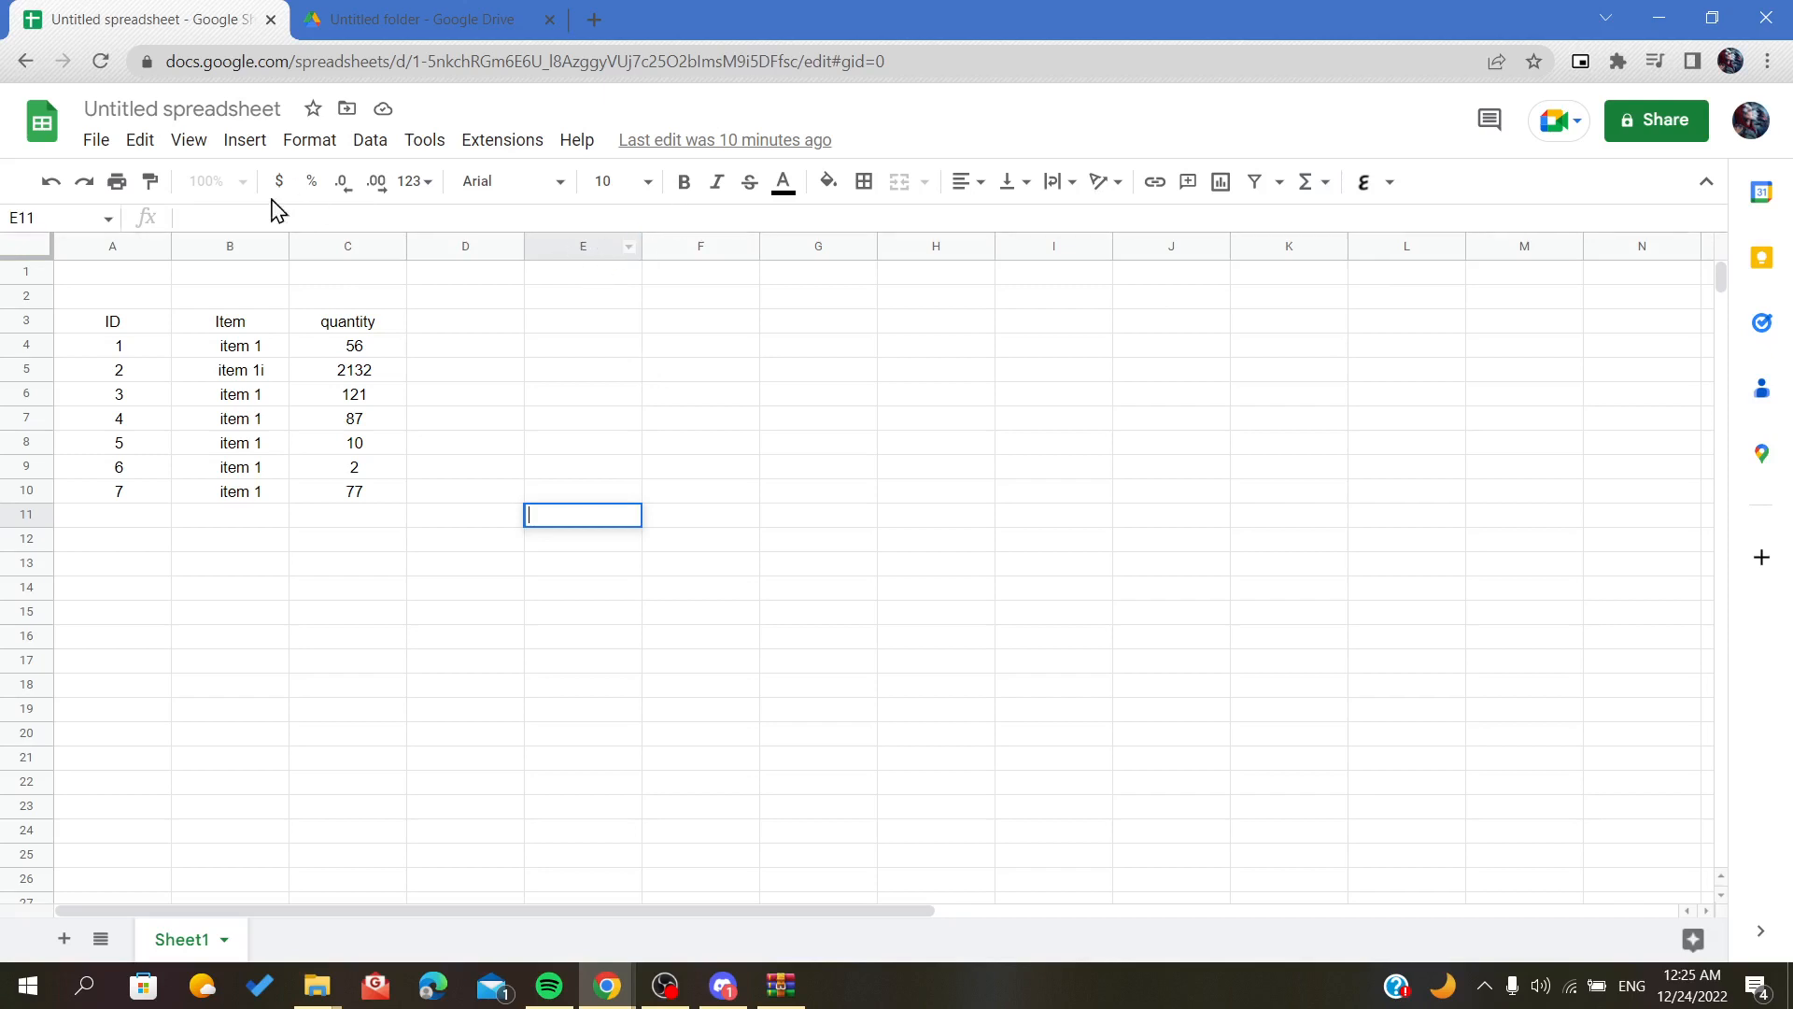
pyautogui.moveTo(463, 414)
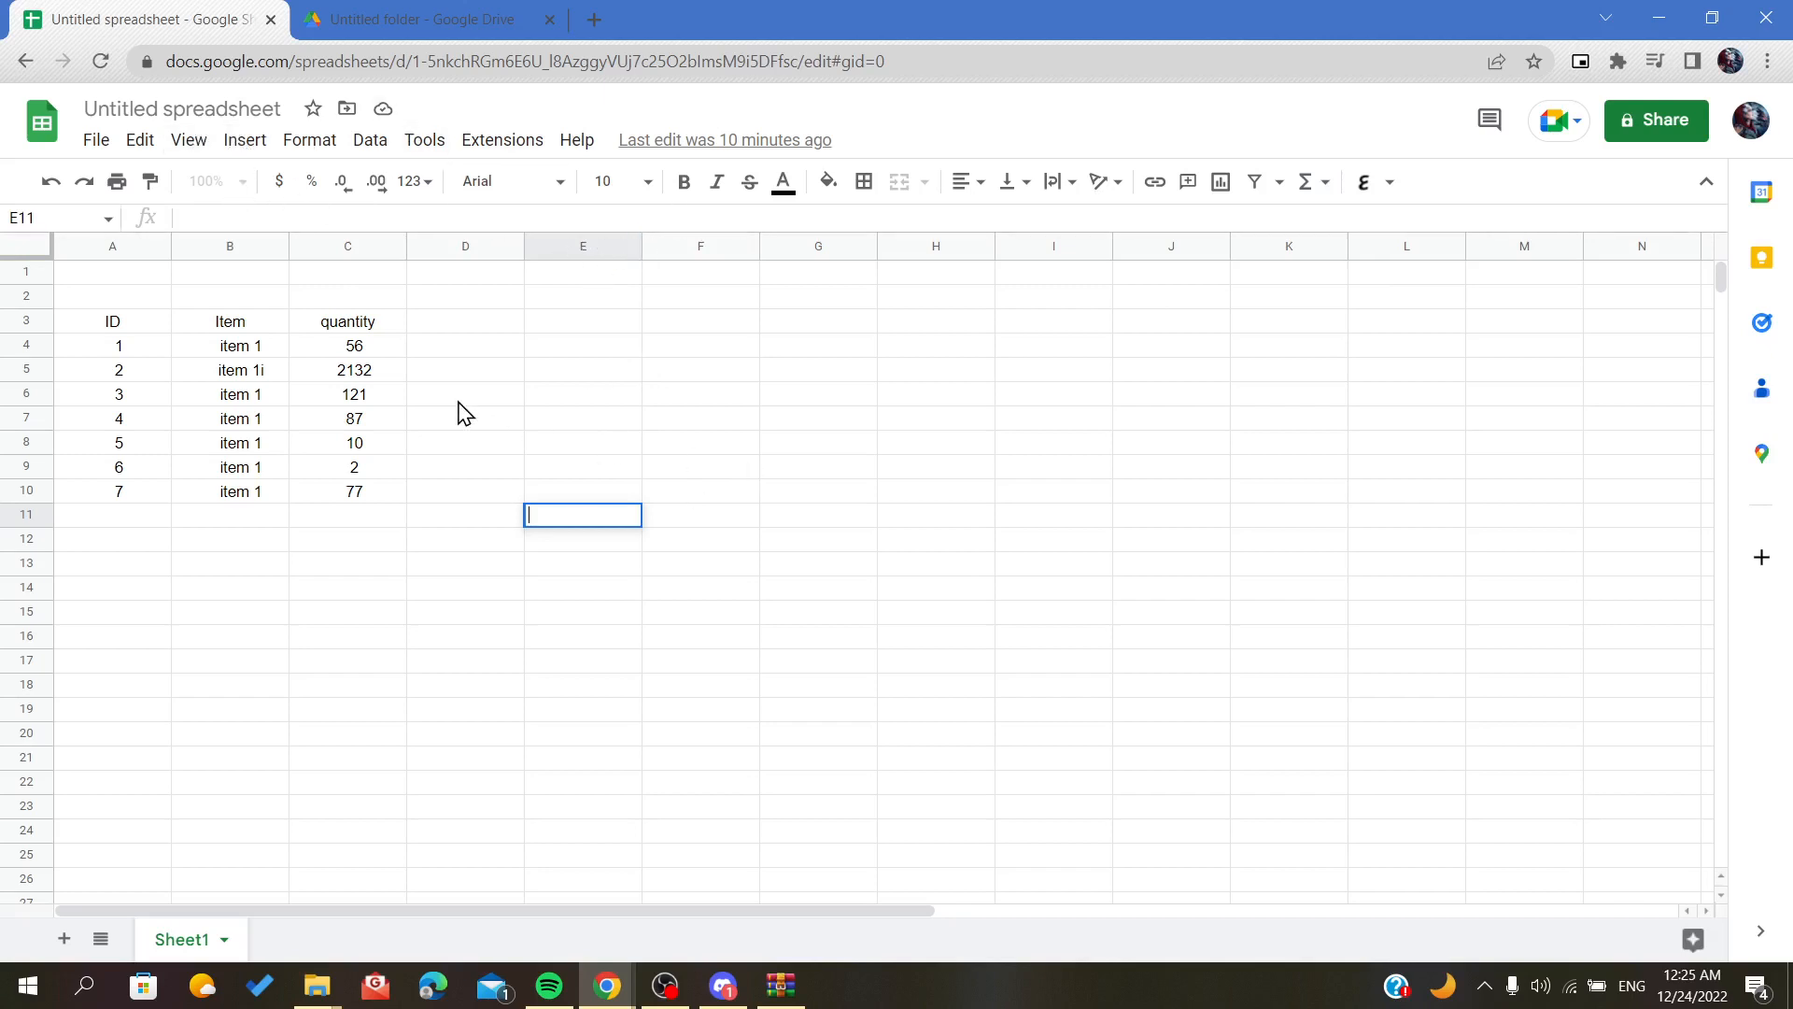
pyautogui.moveTo(183, 108)
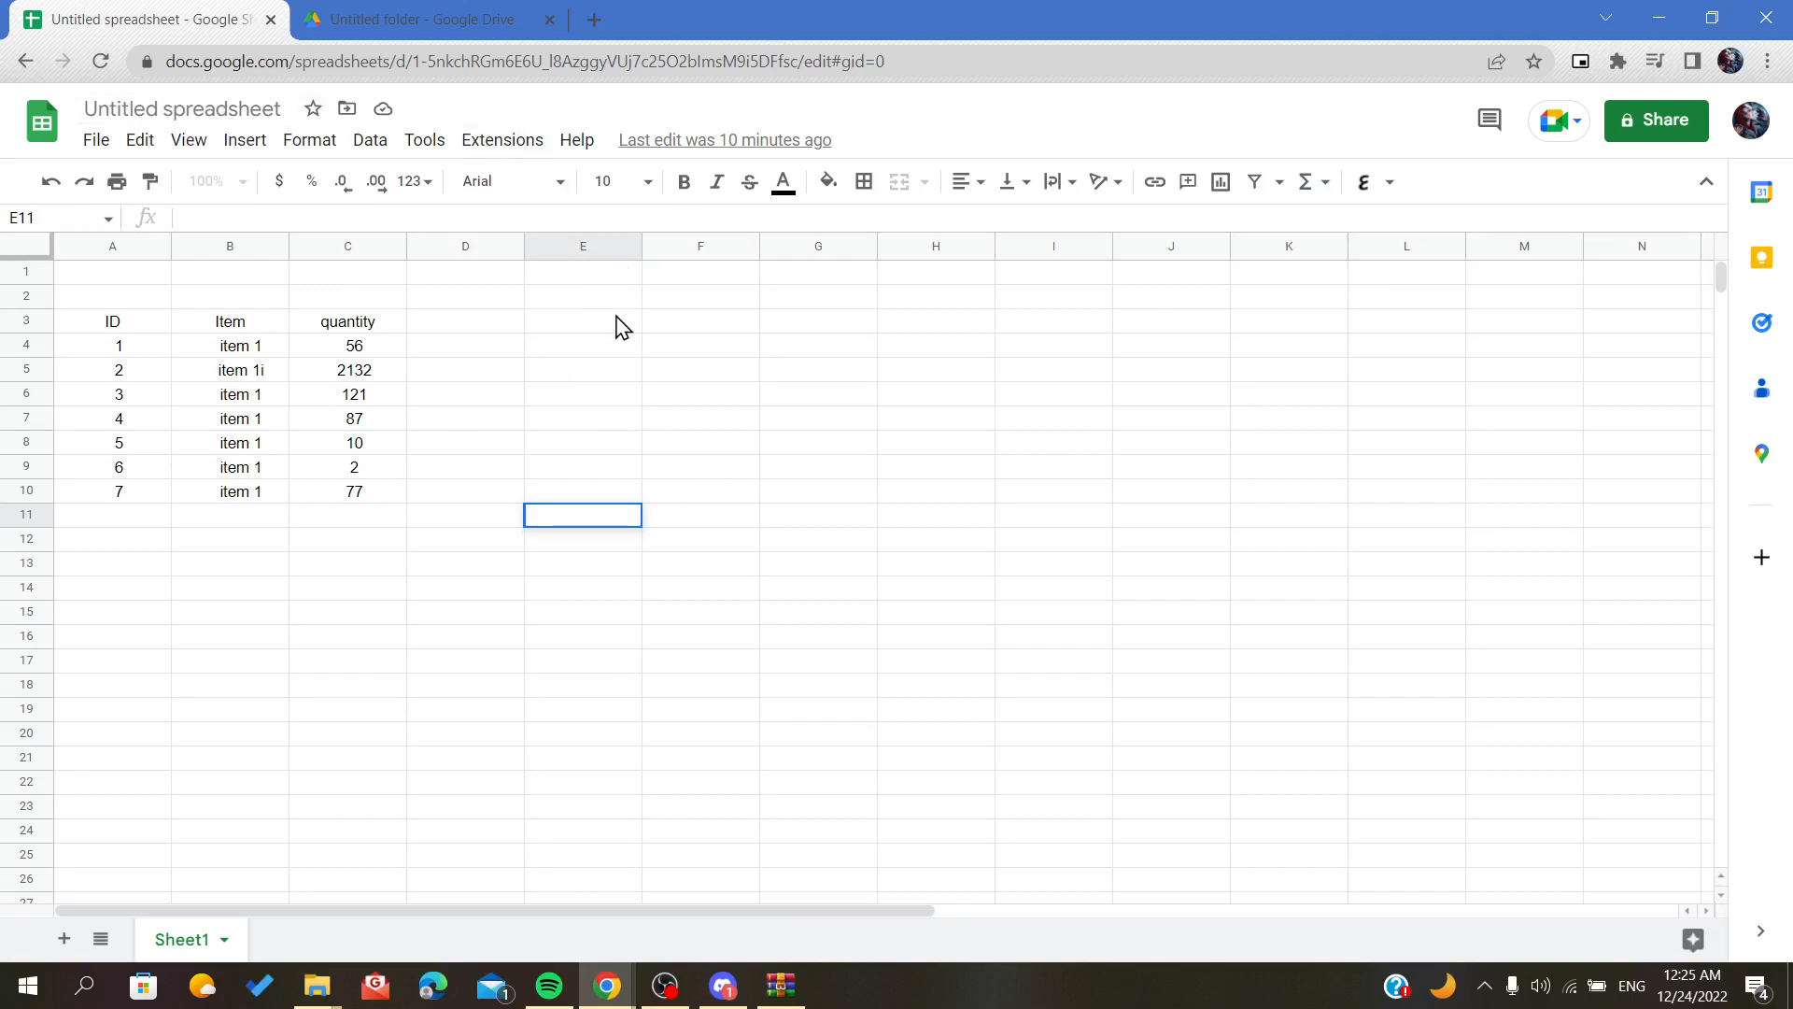
pyautogui.moveTo(475, 325)
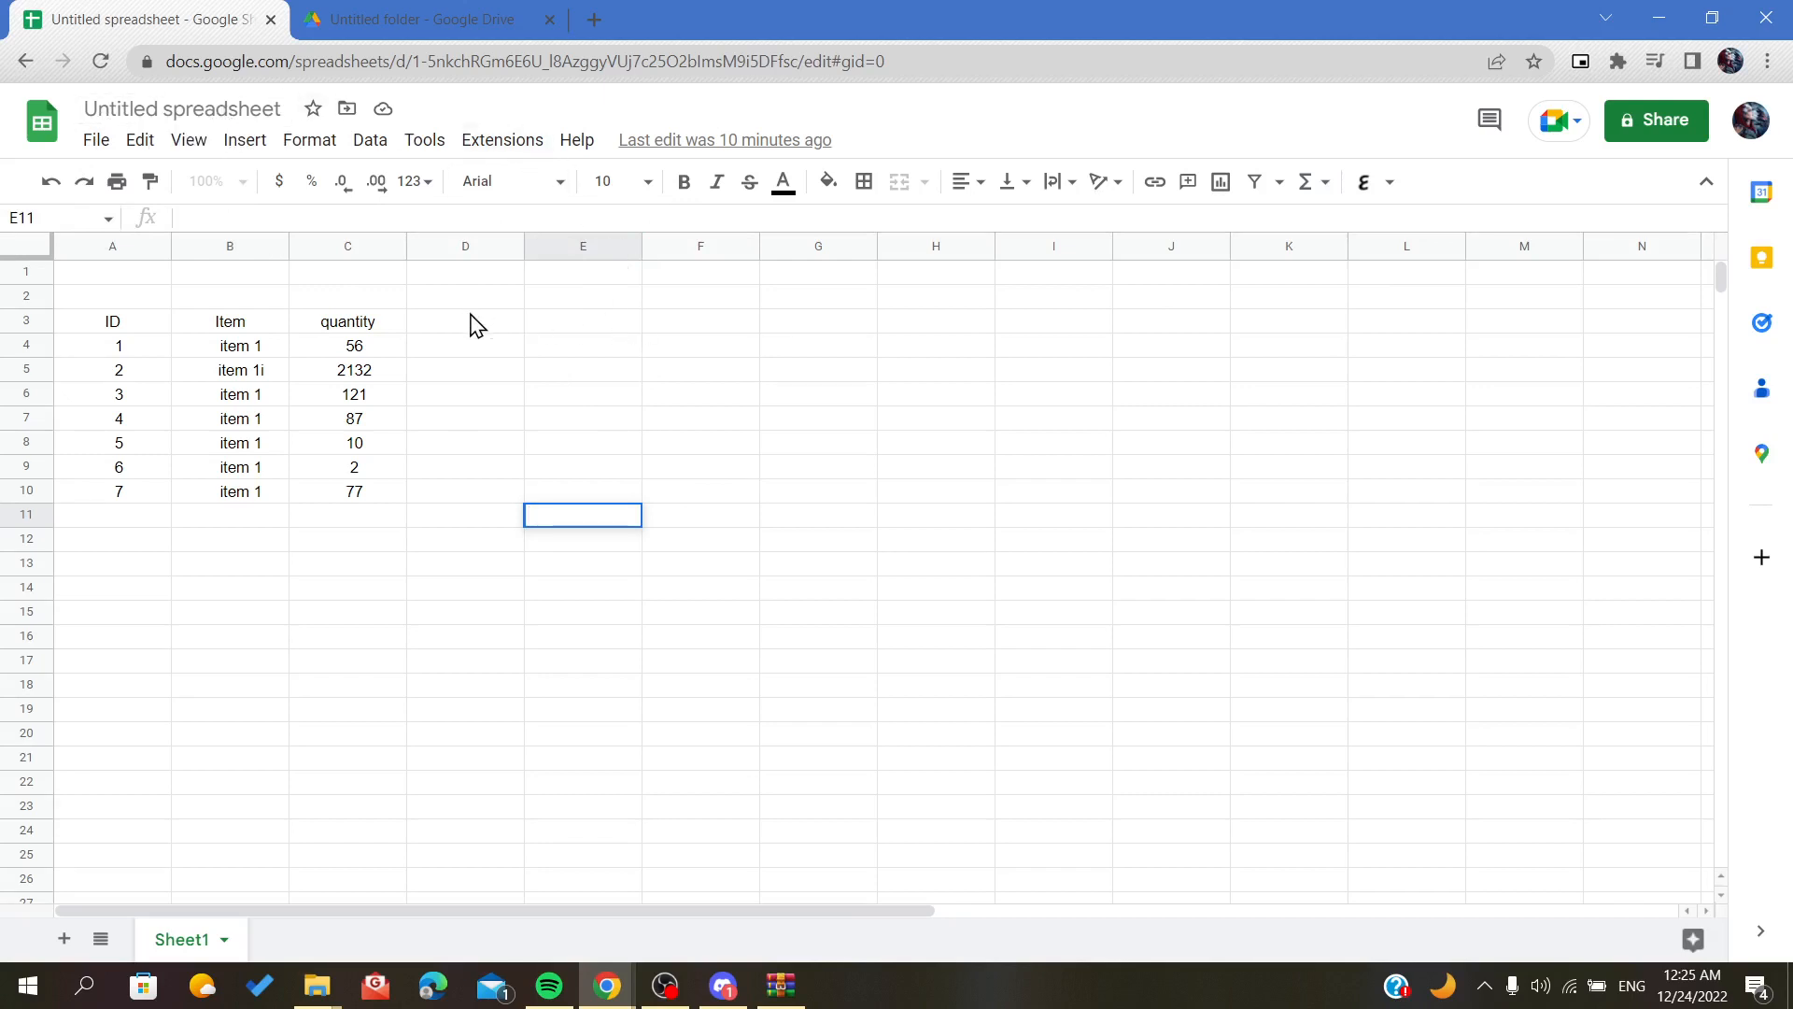
pyautogui.moveTo(409, 352)
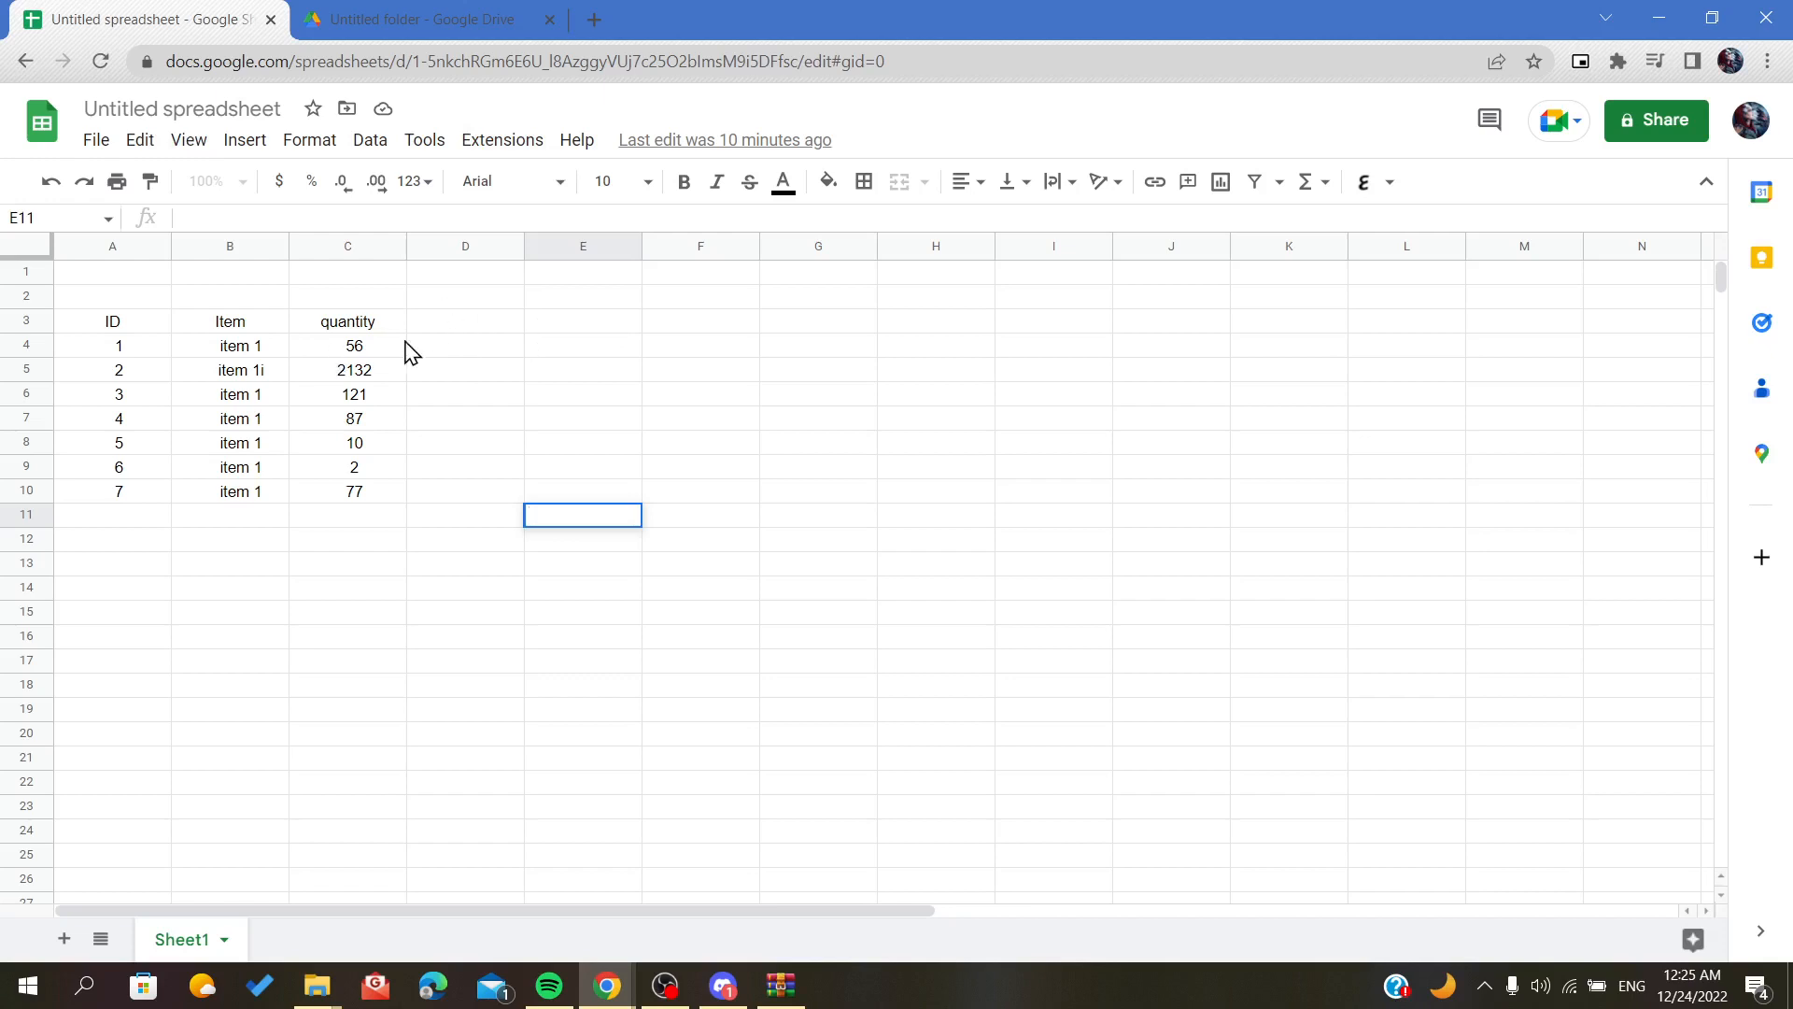
# Browse the File, Edit and Format menus, returning to File to reach its Share entry
pyautogui.click(95, 139)
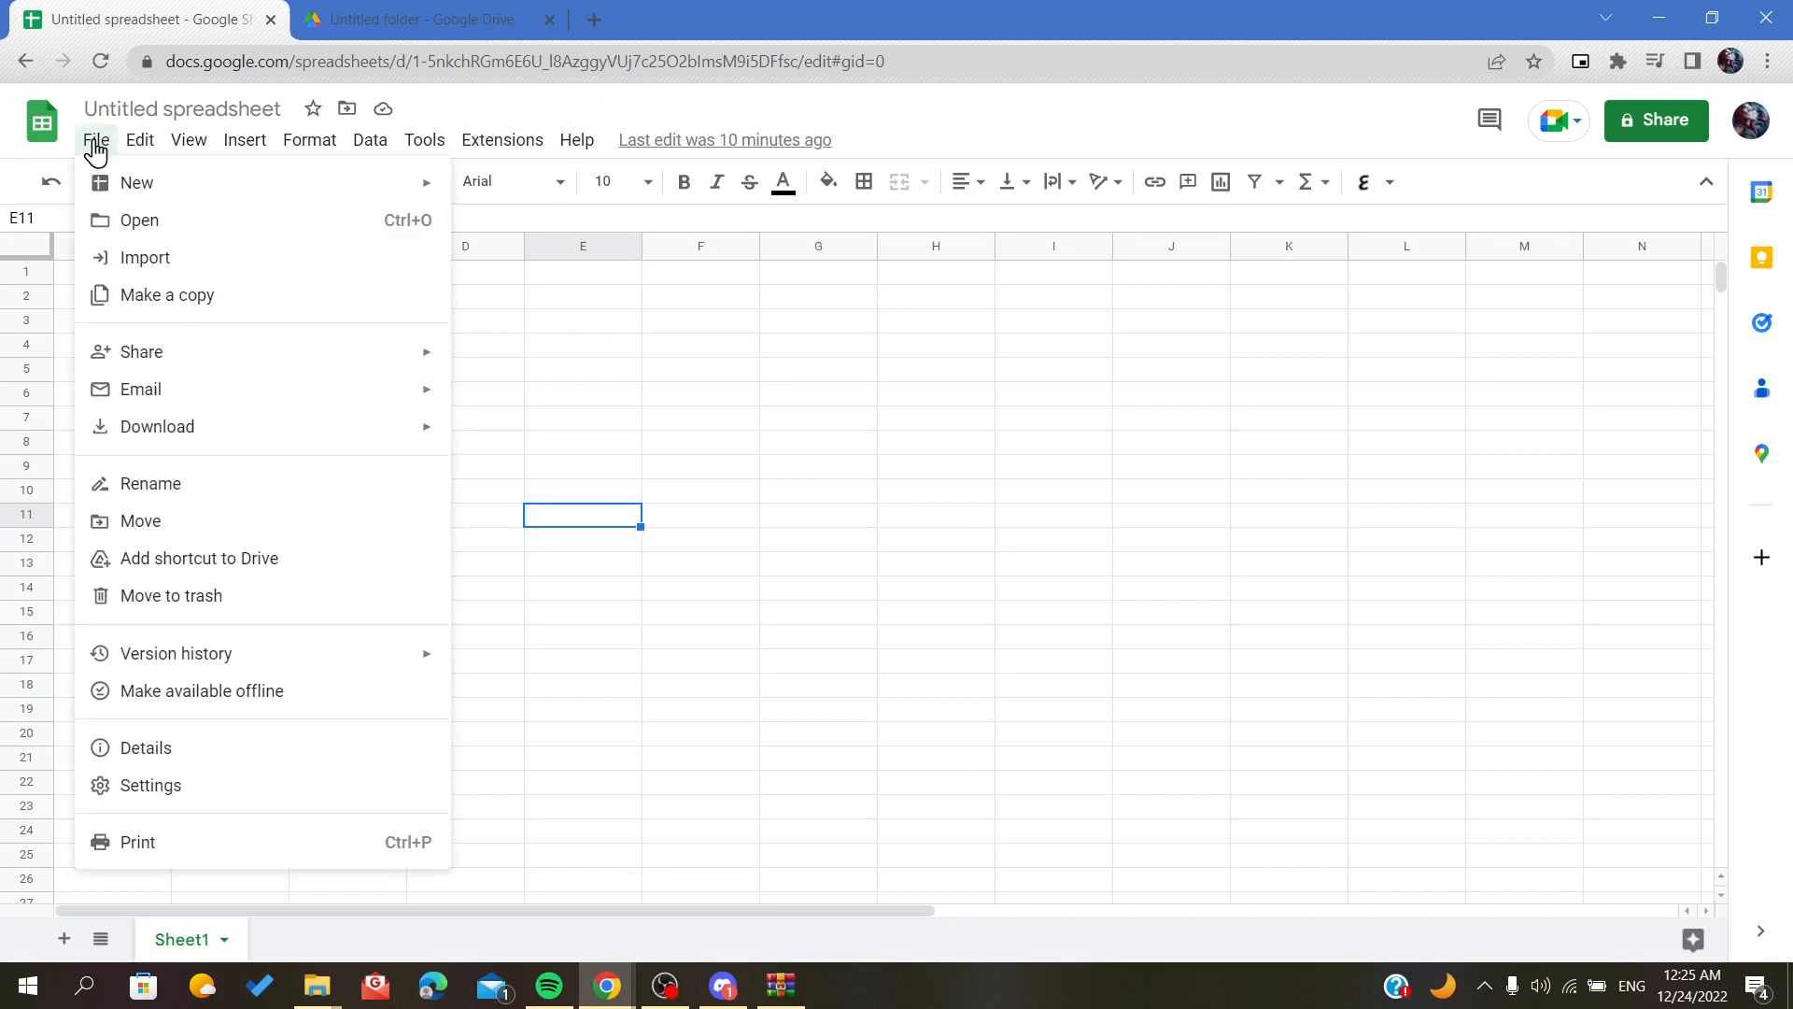
pyautogui.click(139, 139)
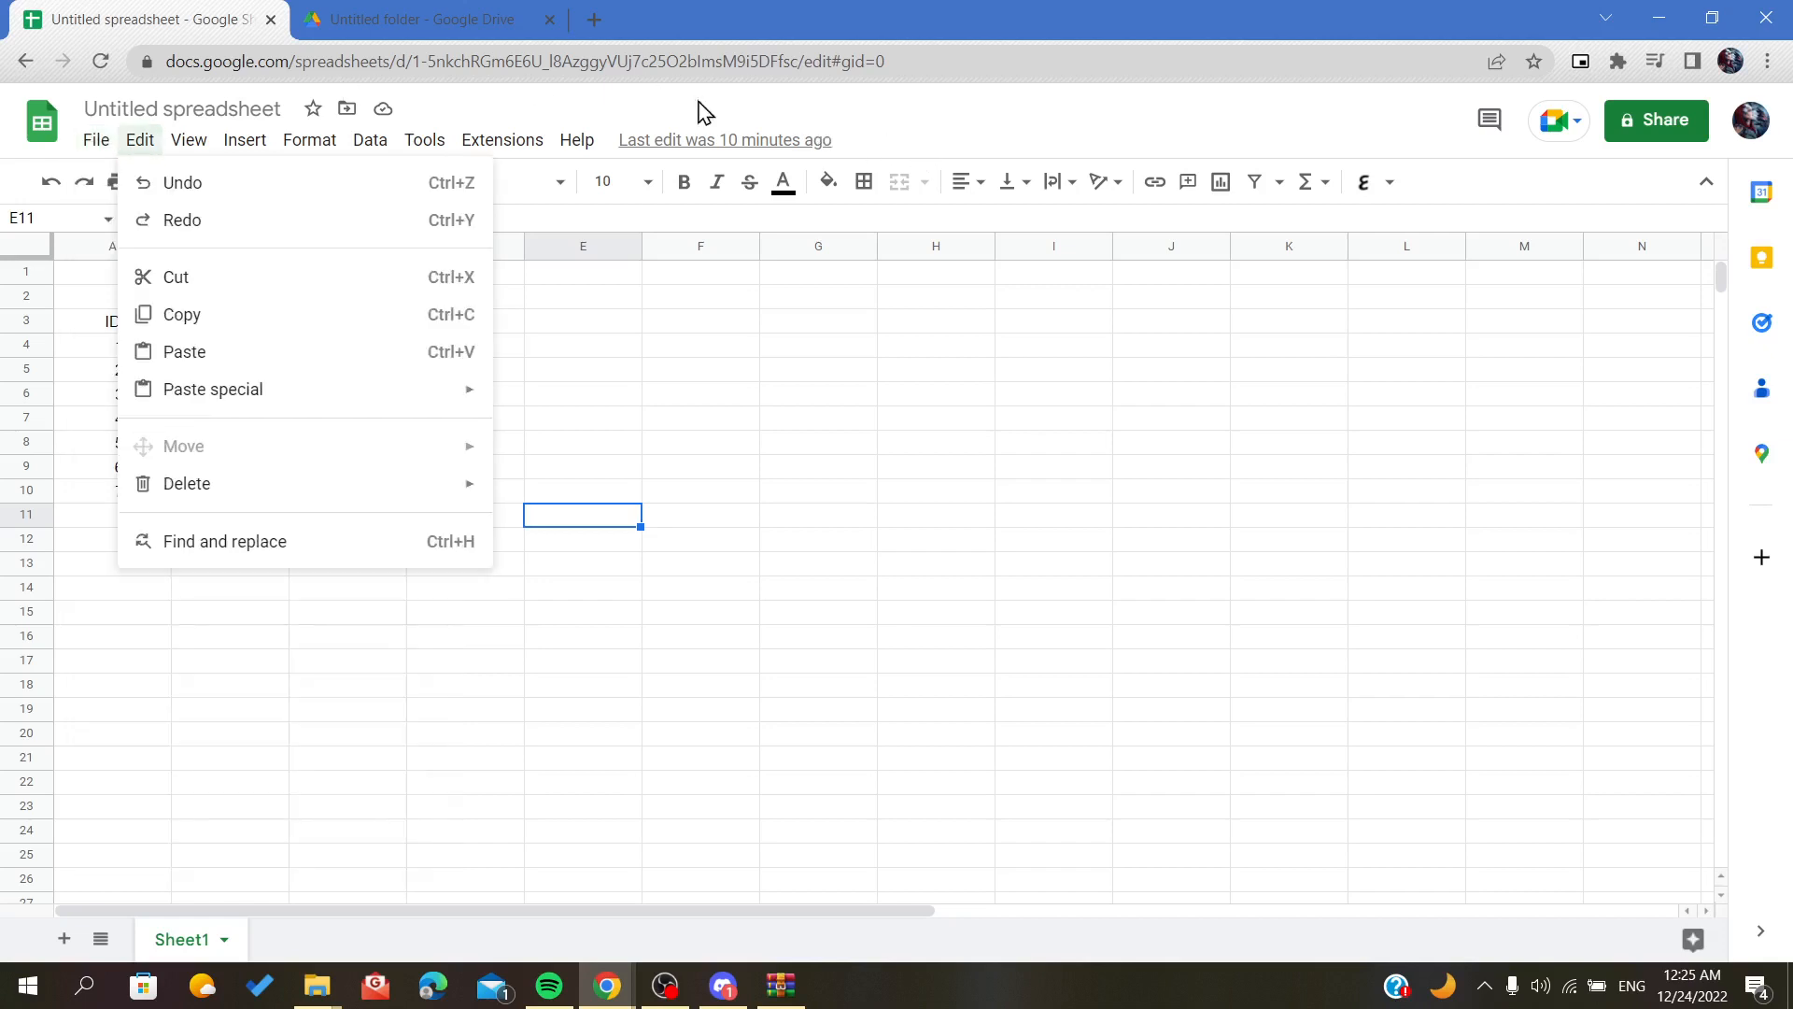
pyautogui.click(309, 140)
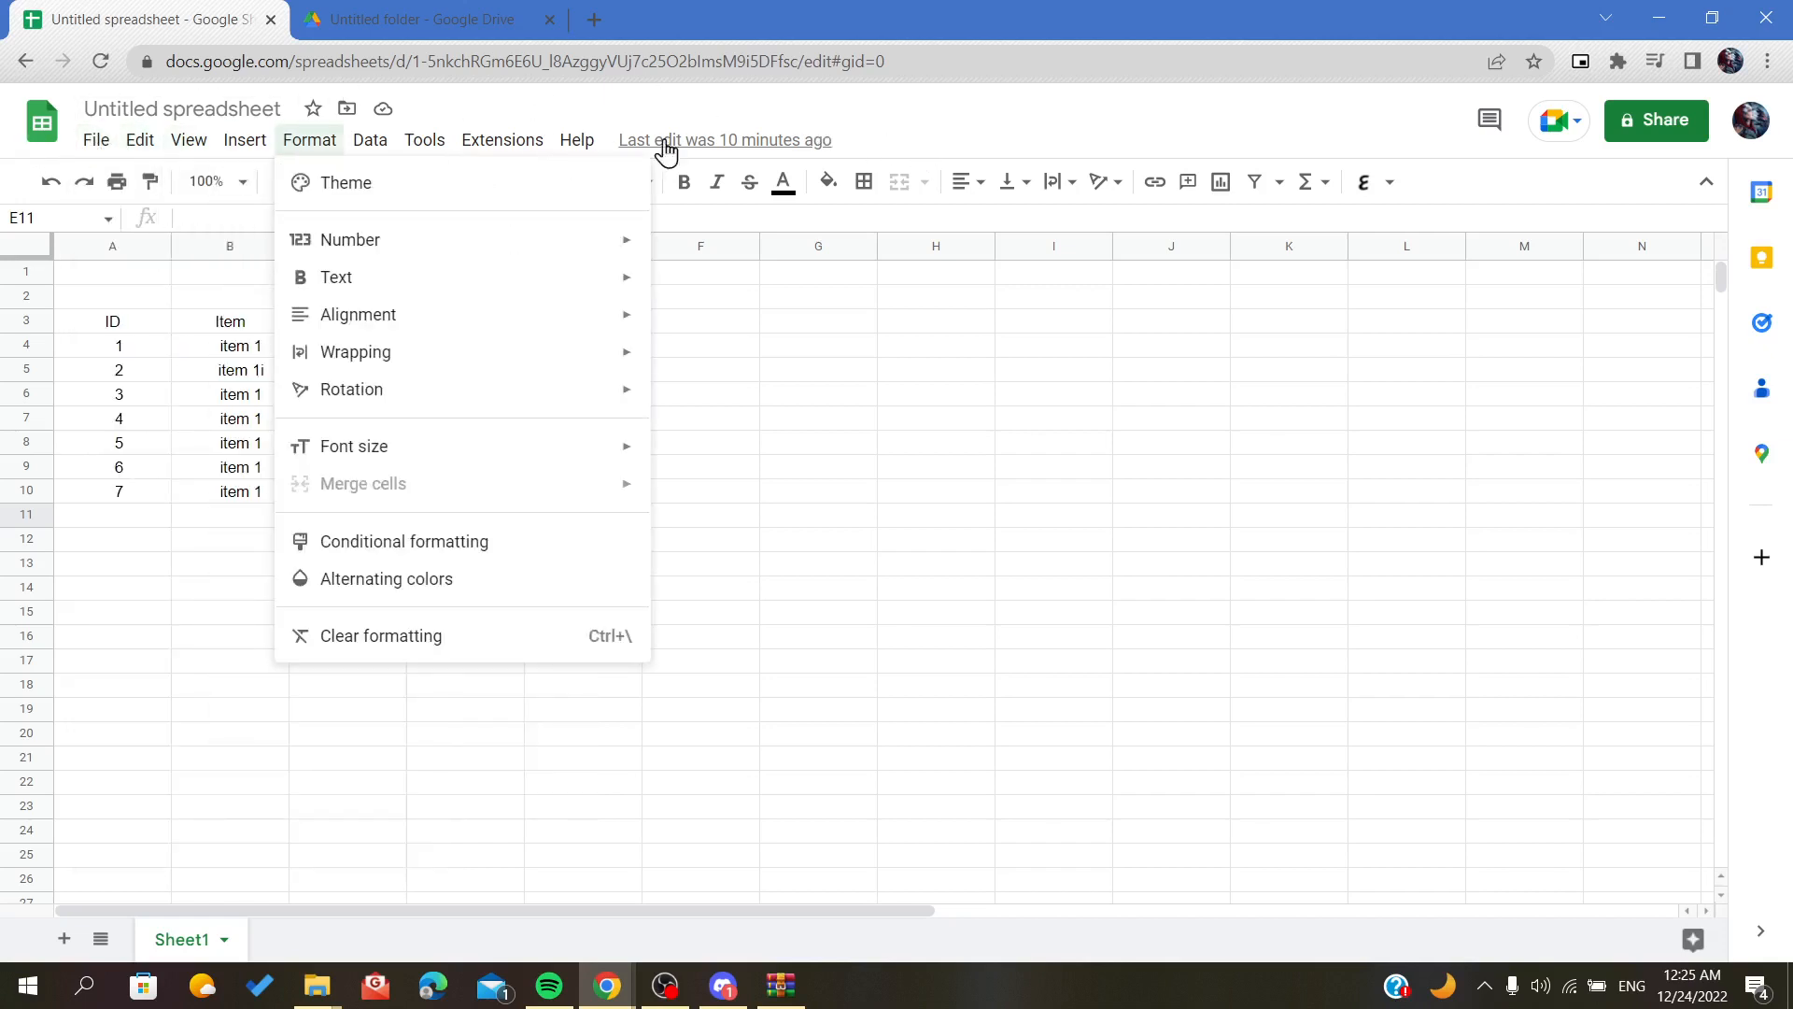
pyautogui.click(140, 139)
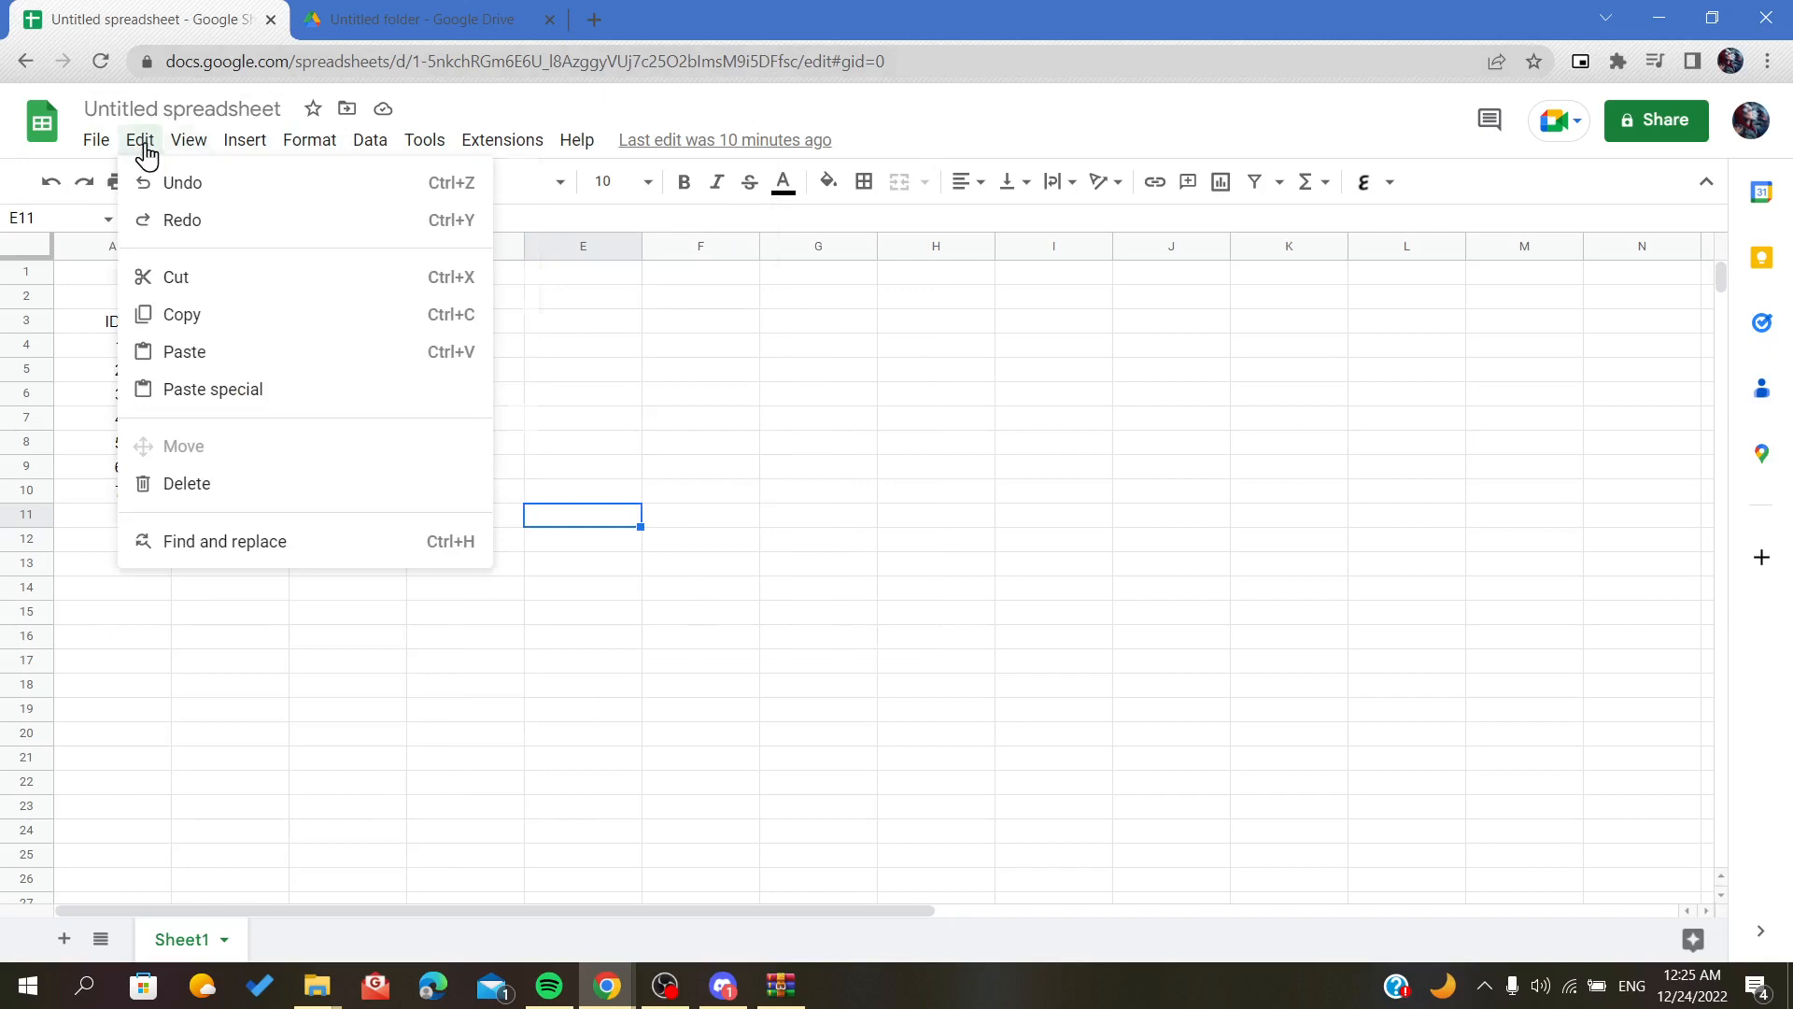
pyautogui.click(96, 139)
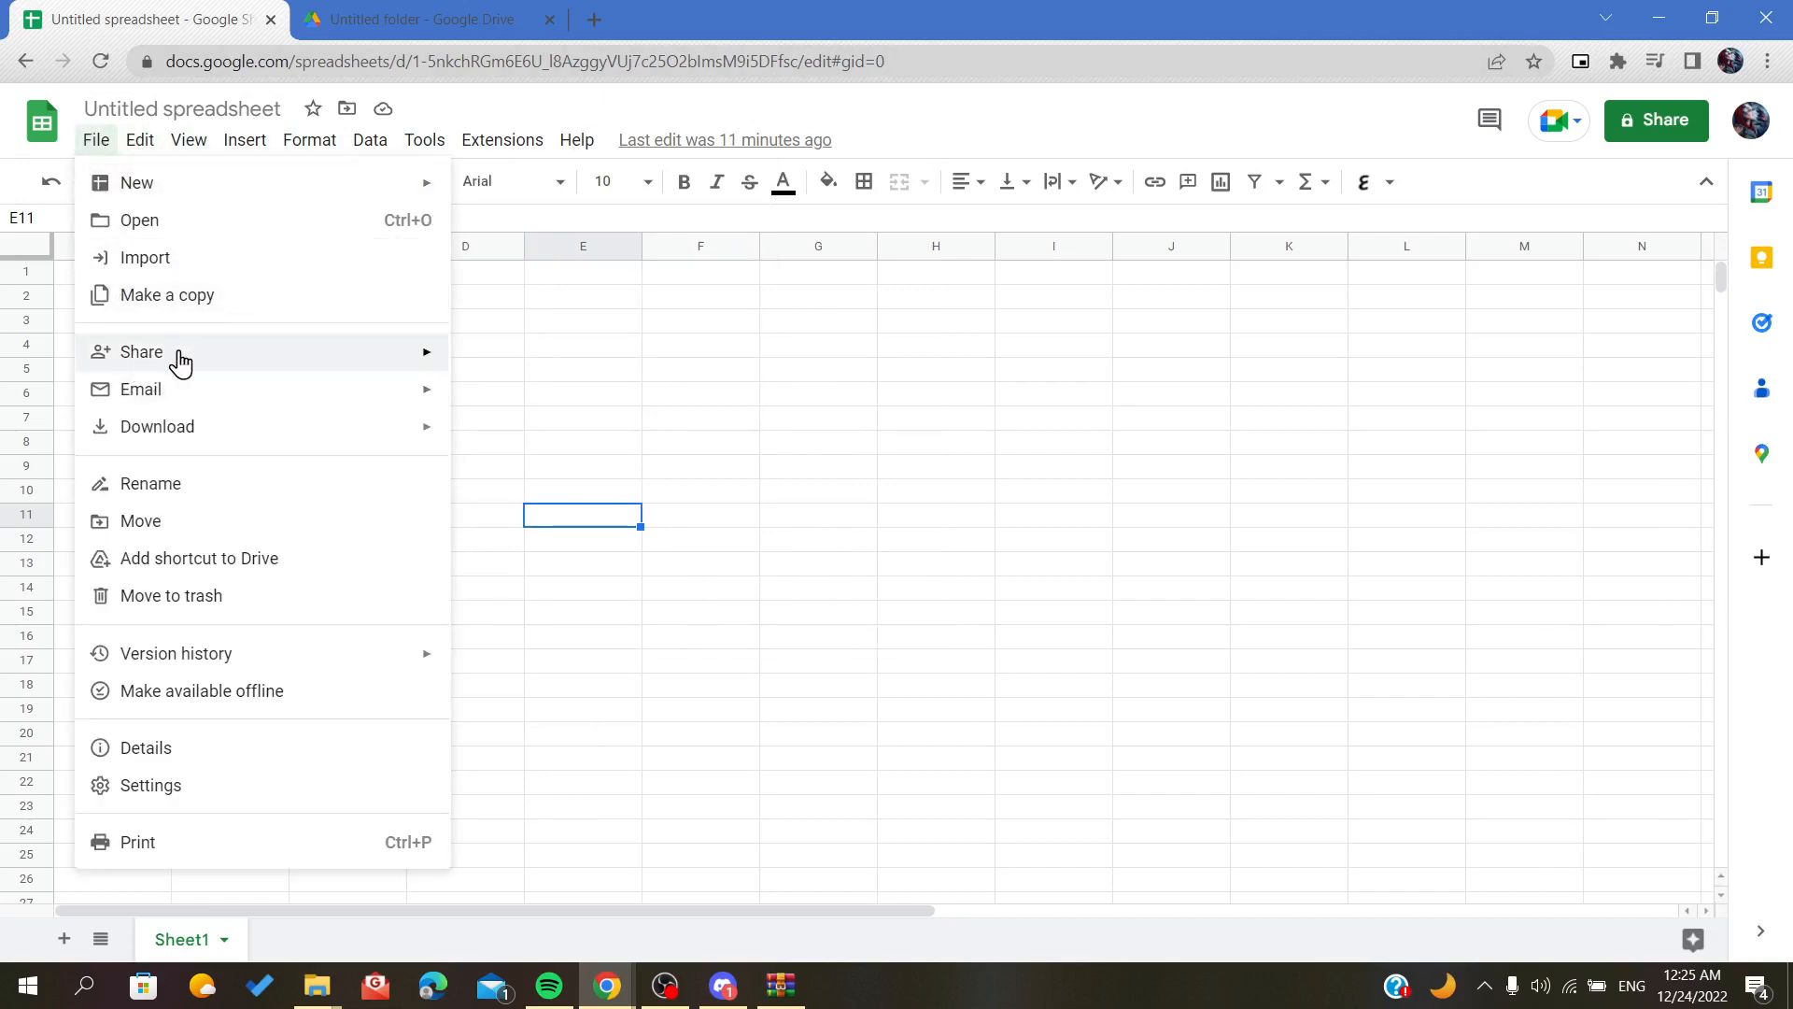
pyautogui.moveTo(142, 351)
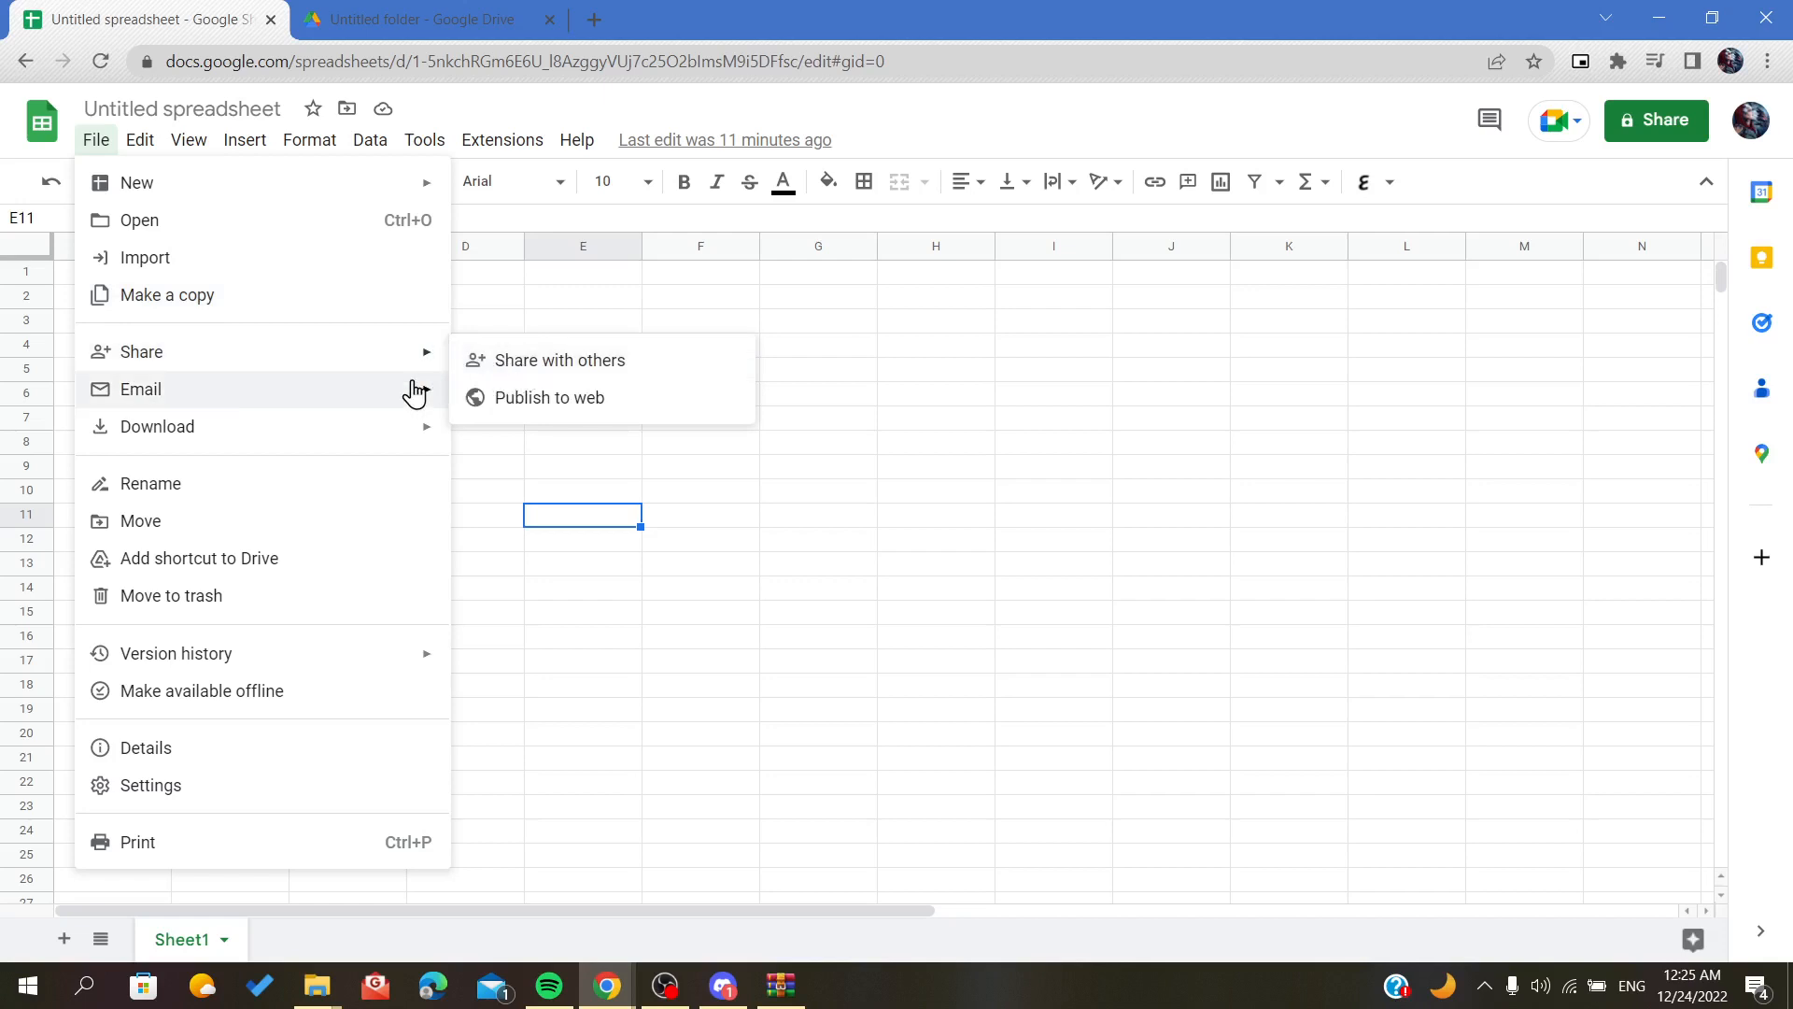
pyautogui.moveTo(526, 361)
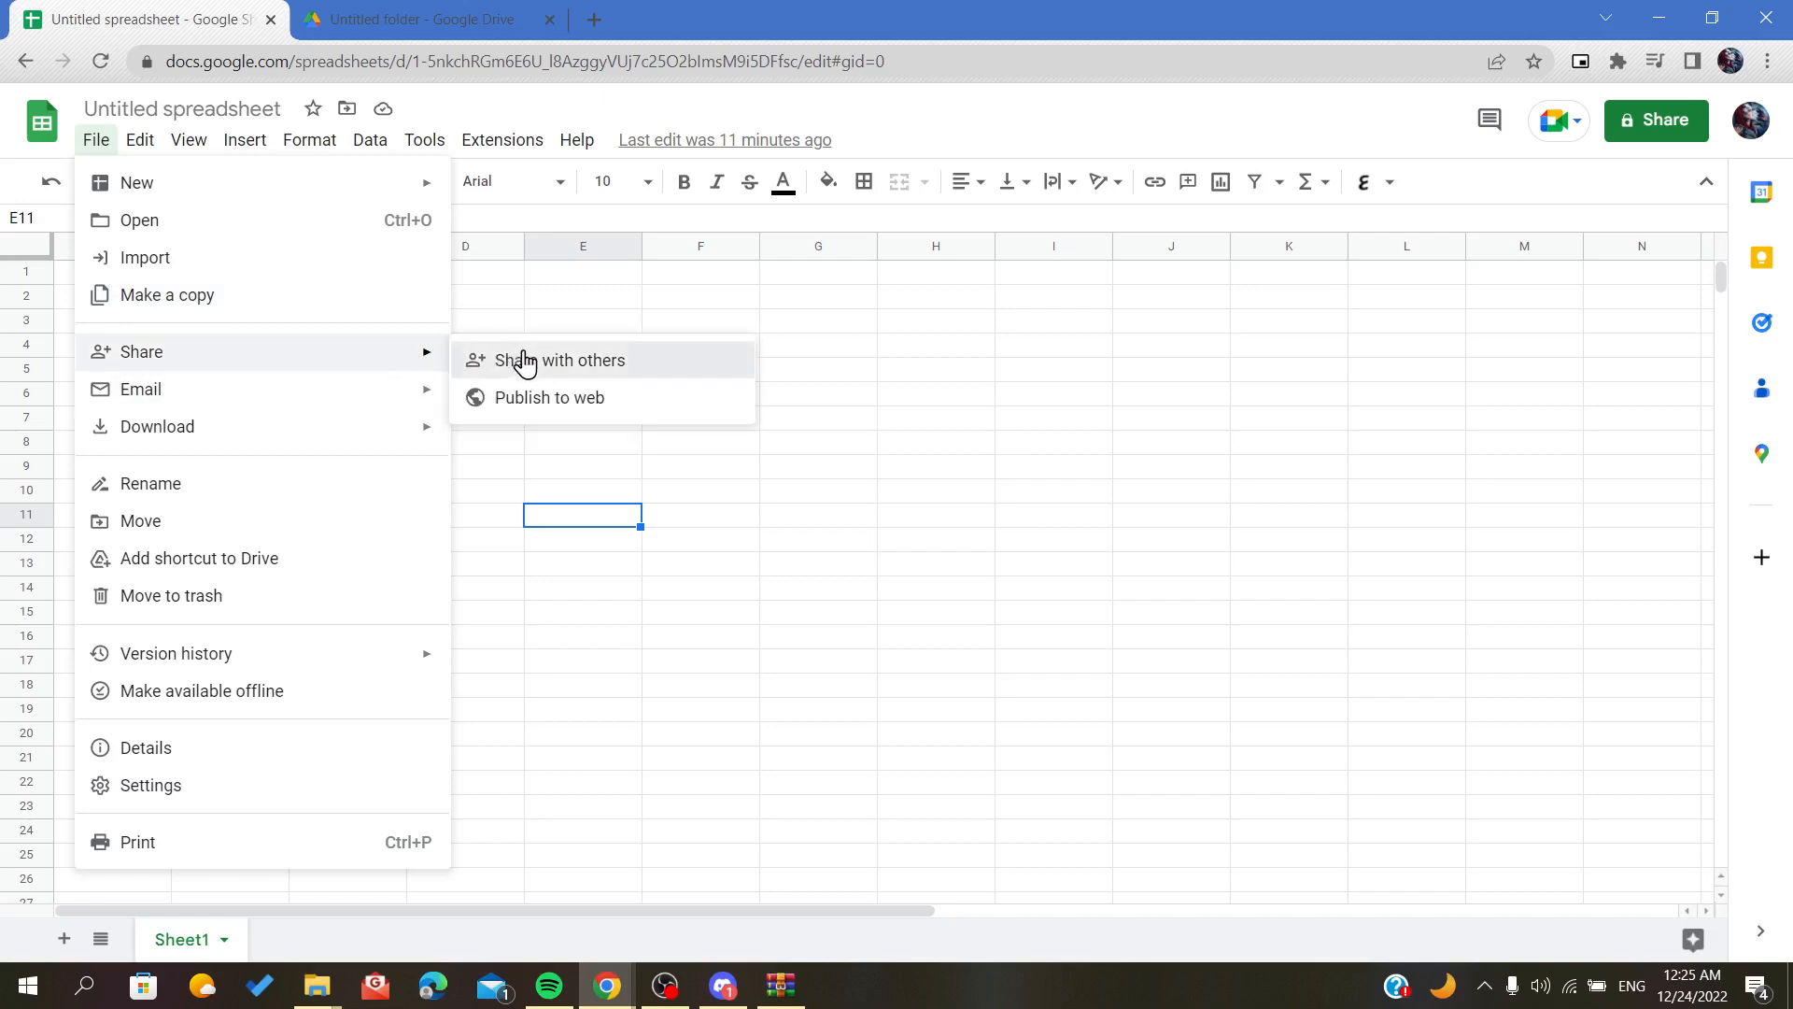
# Start 'Share with others', name the spreadsheet 'Sheeet' and save to continue sharing
pyautogui.click(563, 360)
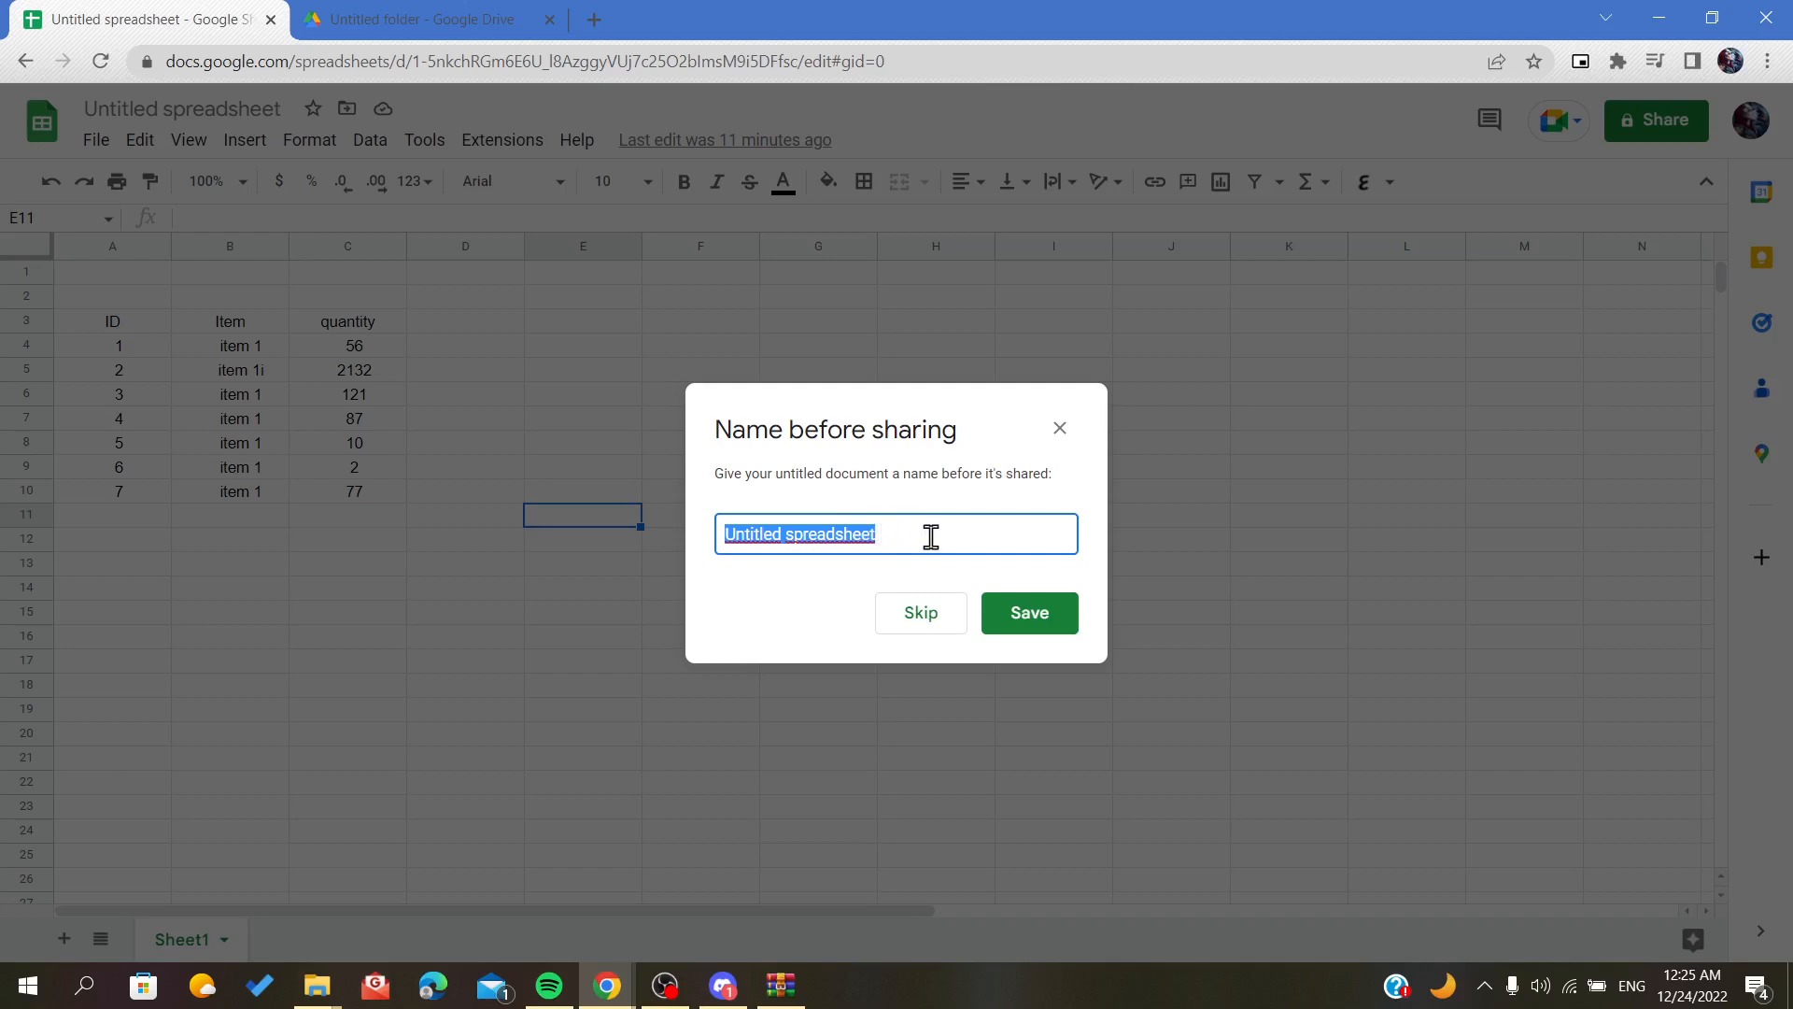
pyautogui.write('Sheeet')
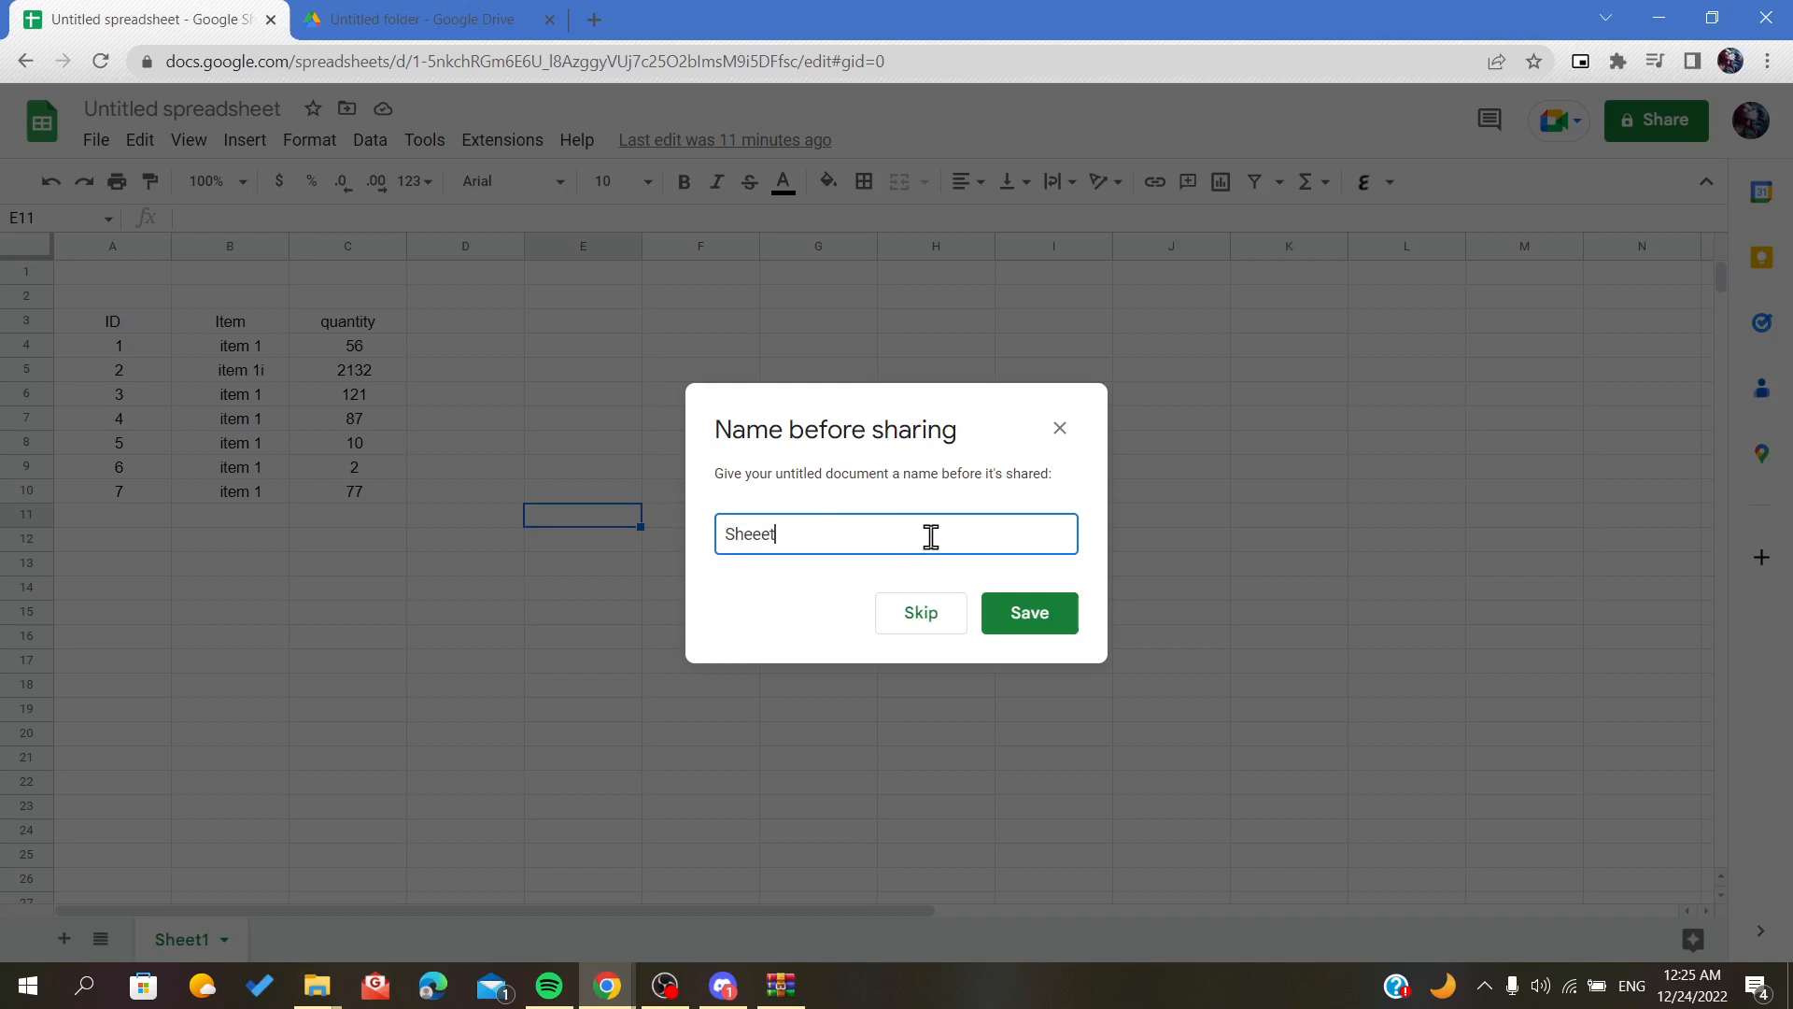
pyautogui.click(1026, 612)
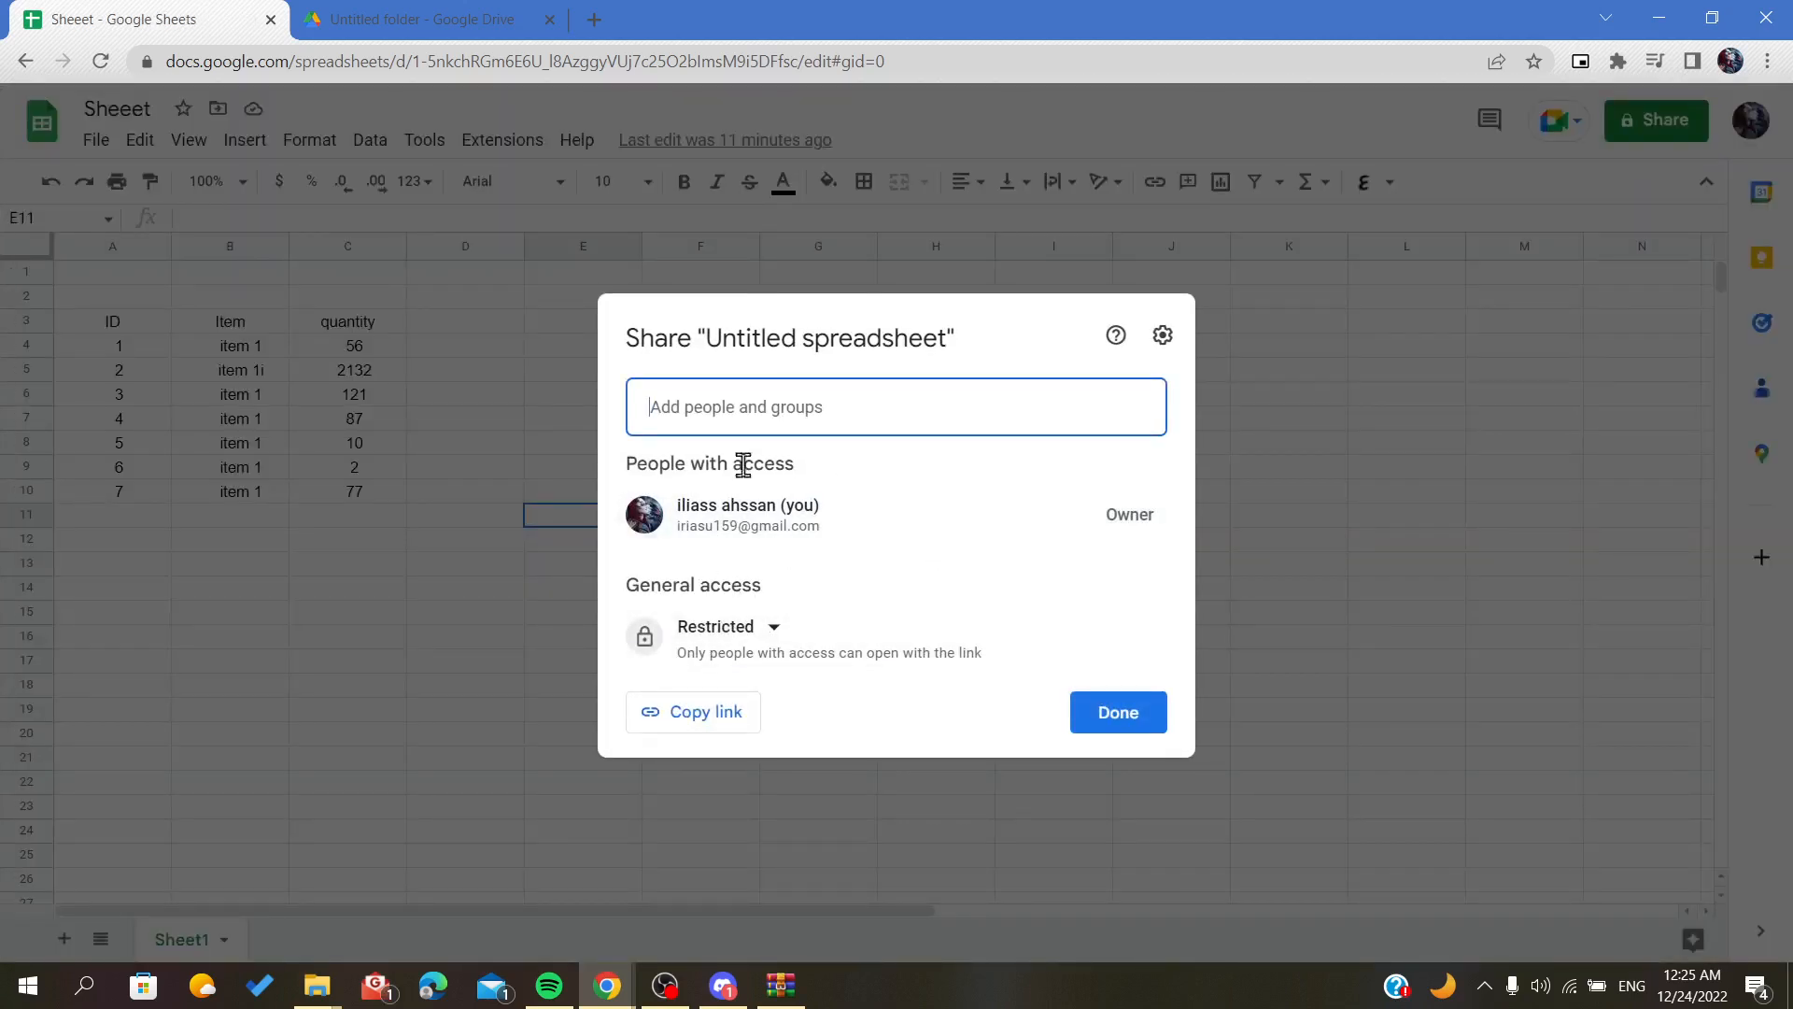
# Reopen the Share dialog and review People with access: your account as Owner, Restricted general access
pyautogui.click(895, 406)
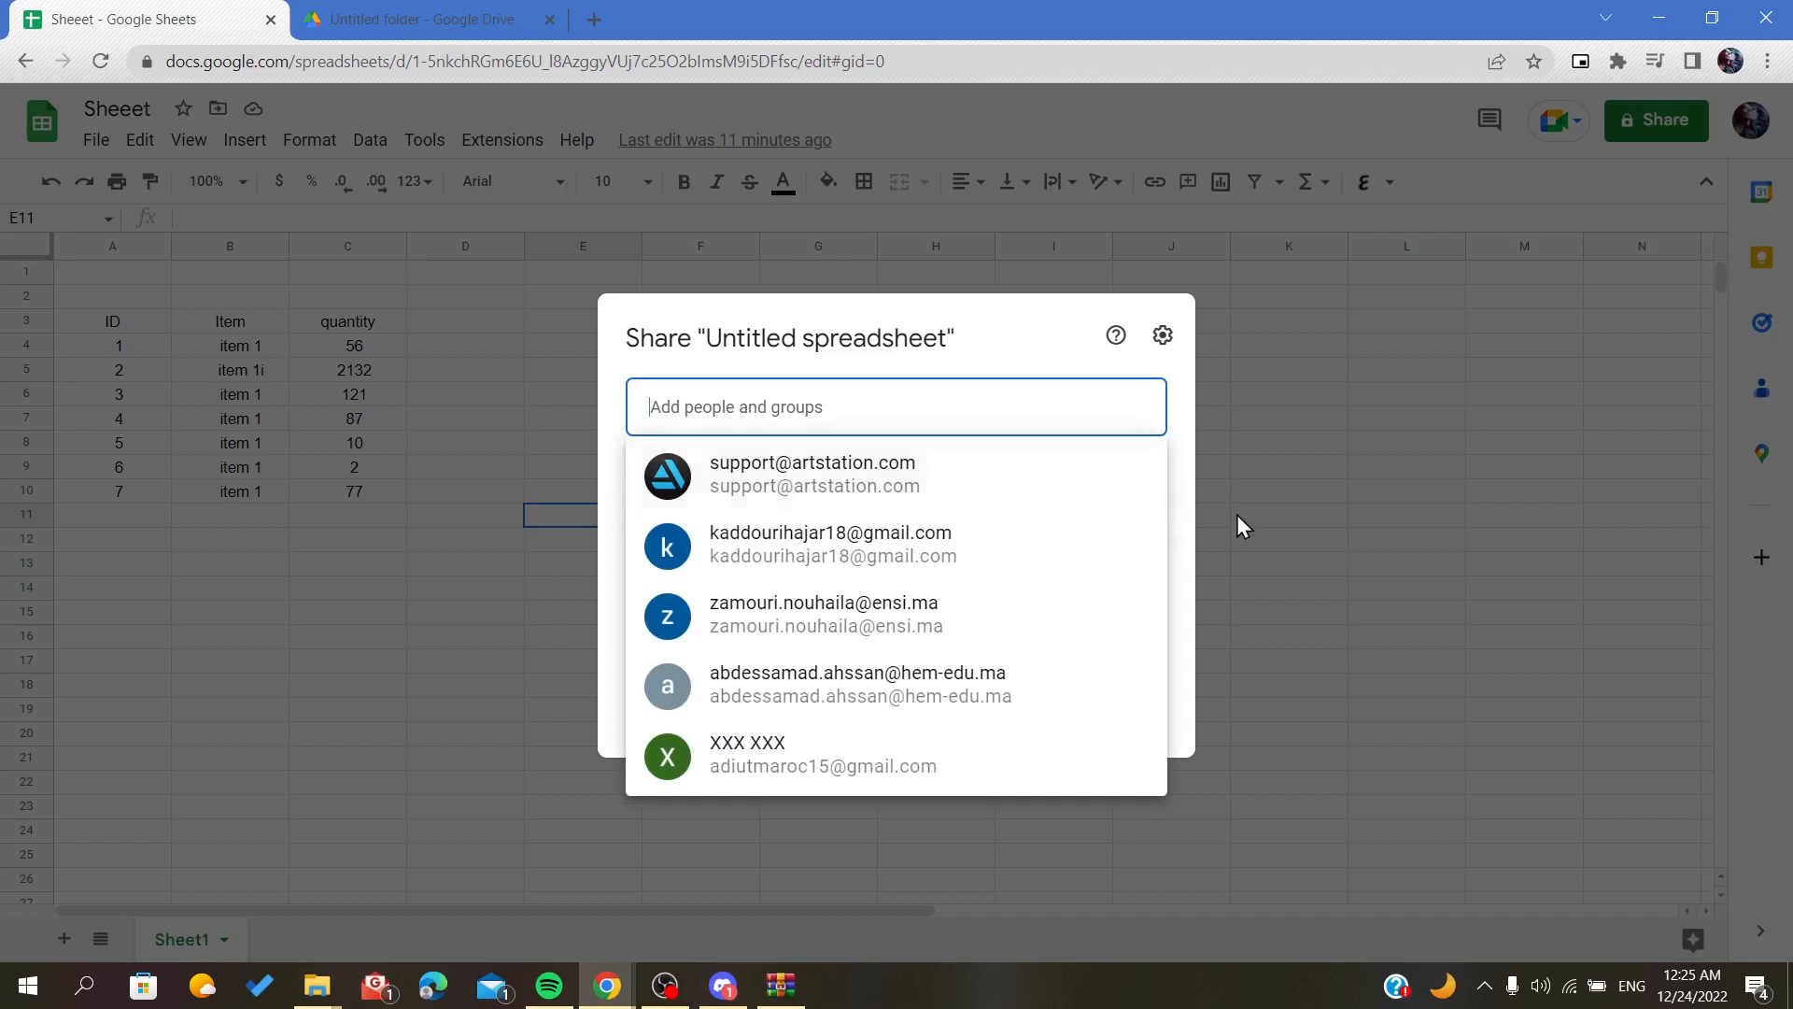
pyautogui.click(96, 139)
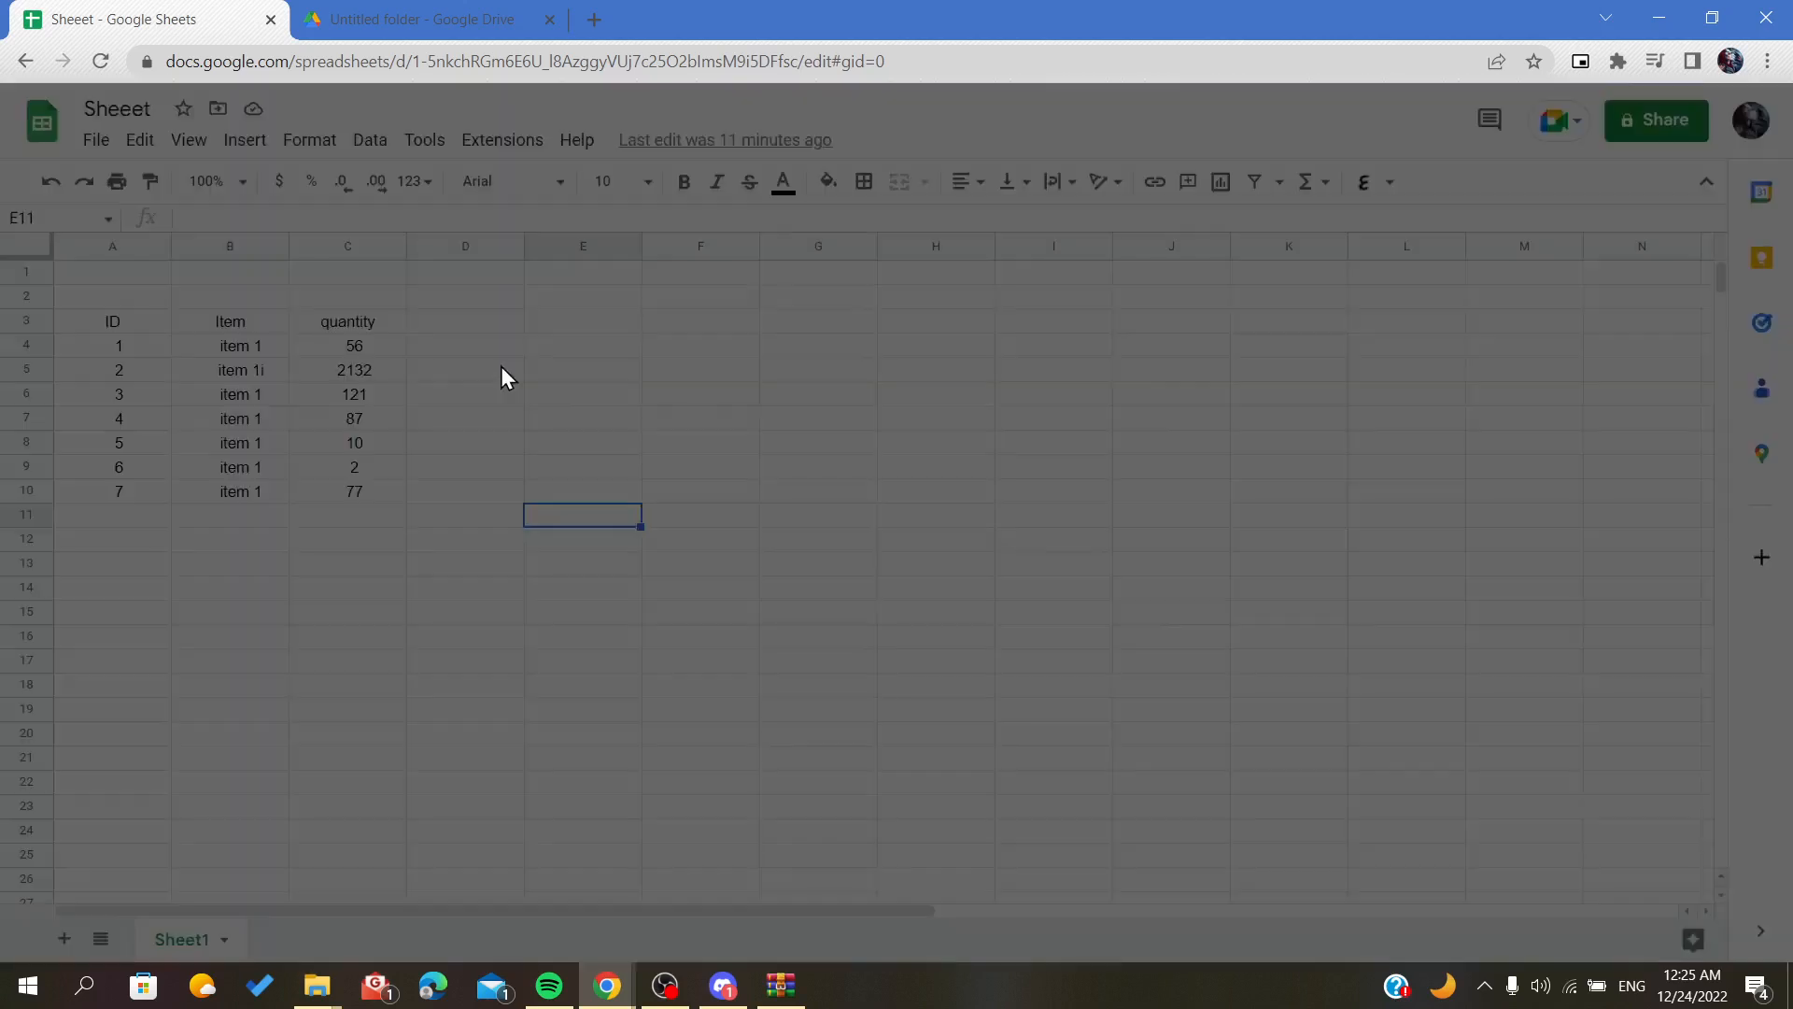
pyautogui.click(1654, 121)
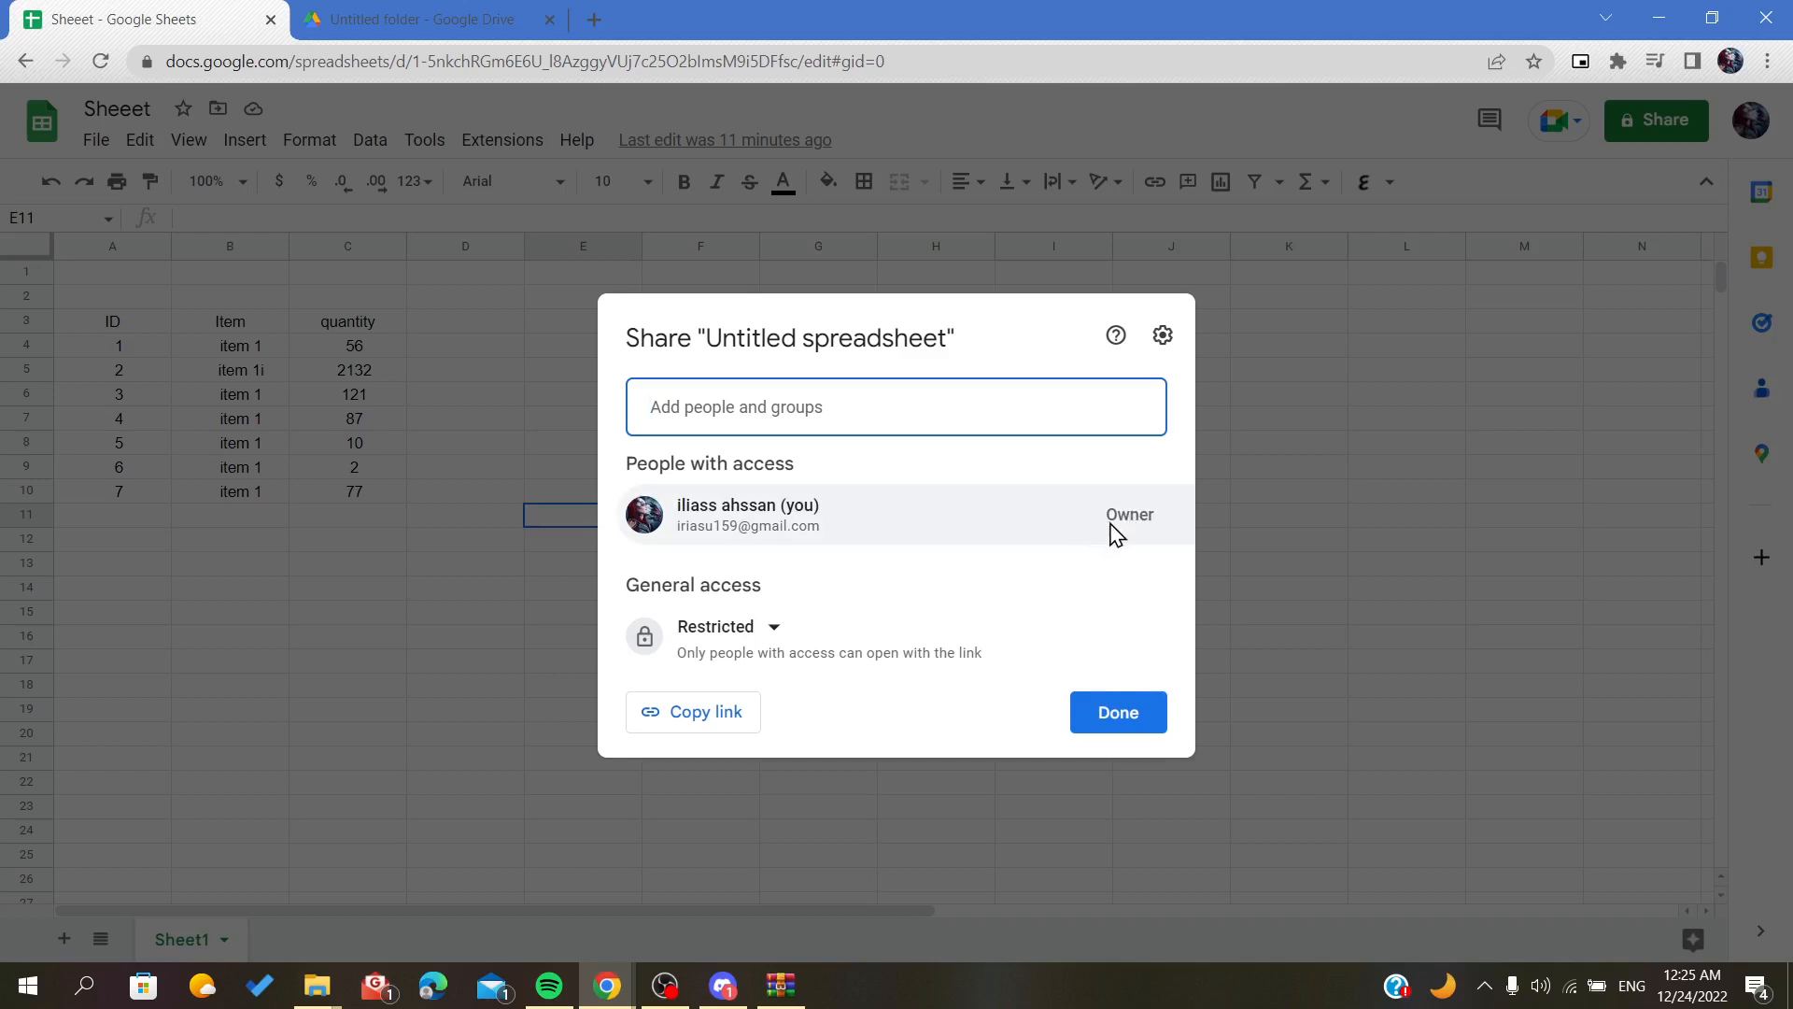
pyautogui.moveTo(1118, 529)
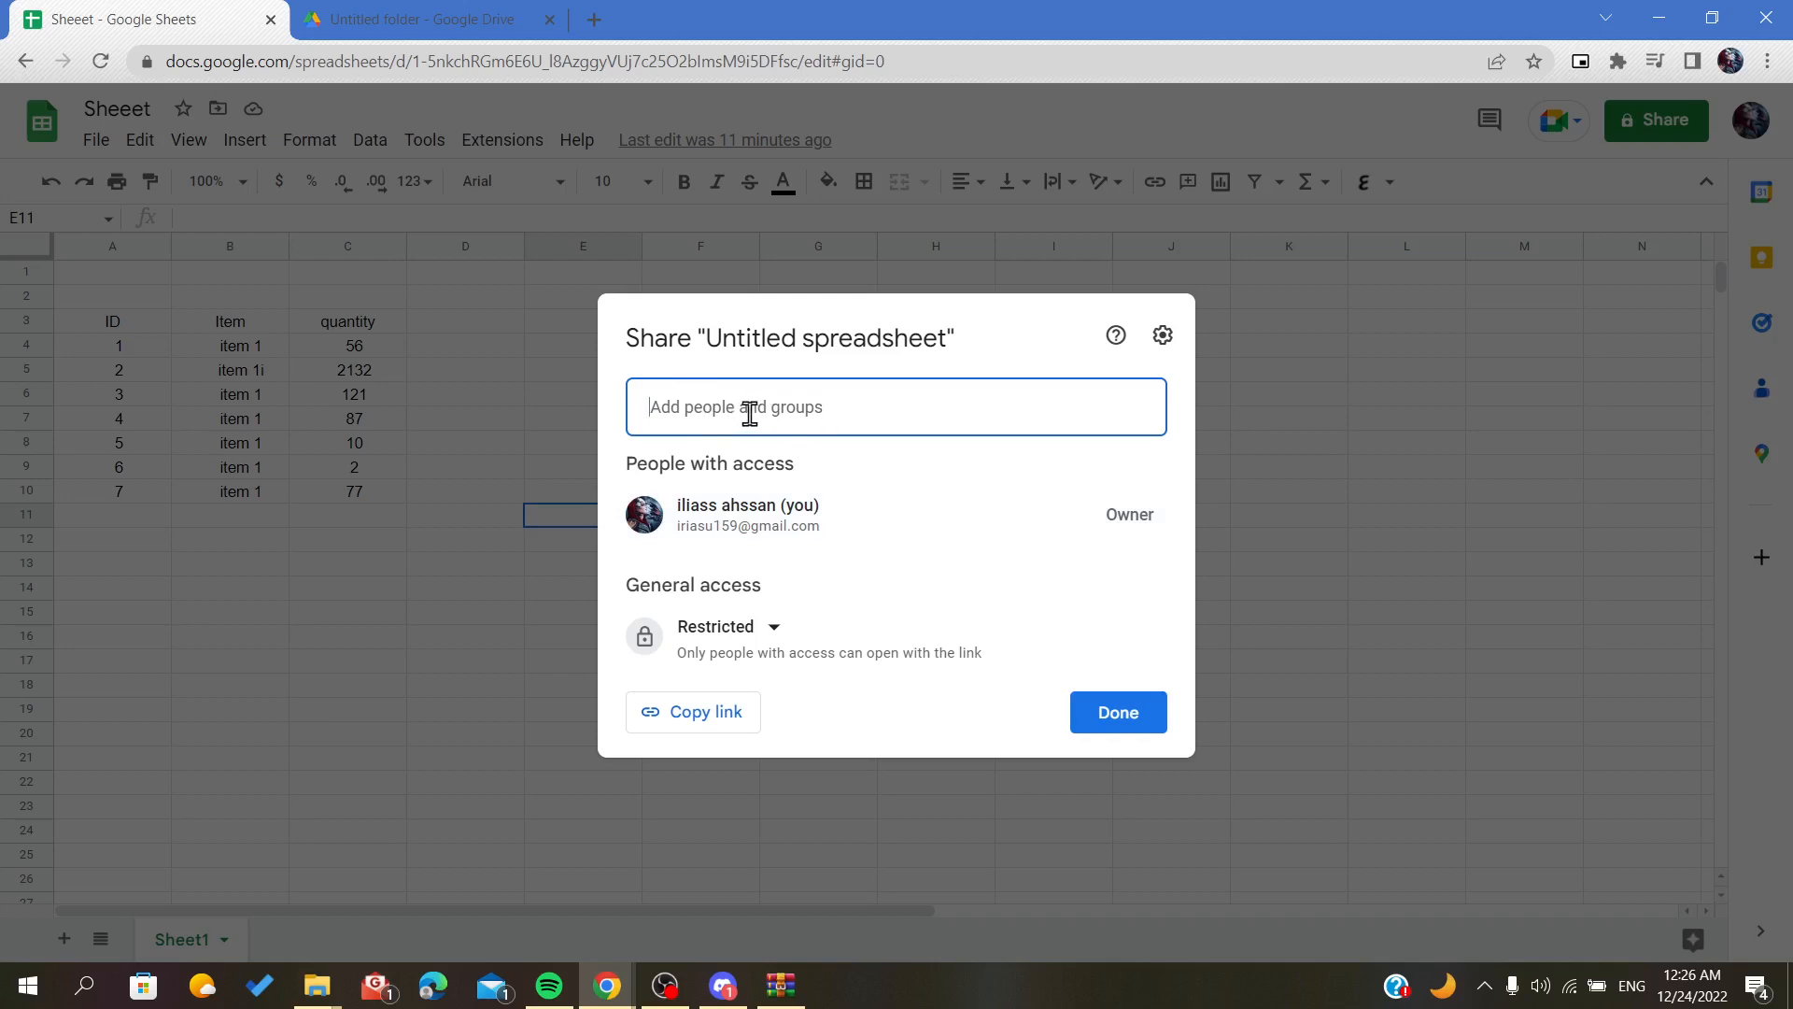
pyautogui.moveTo(667, 409)
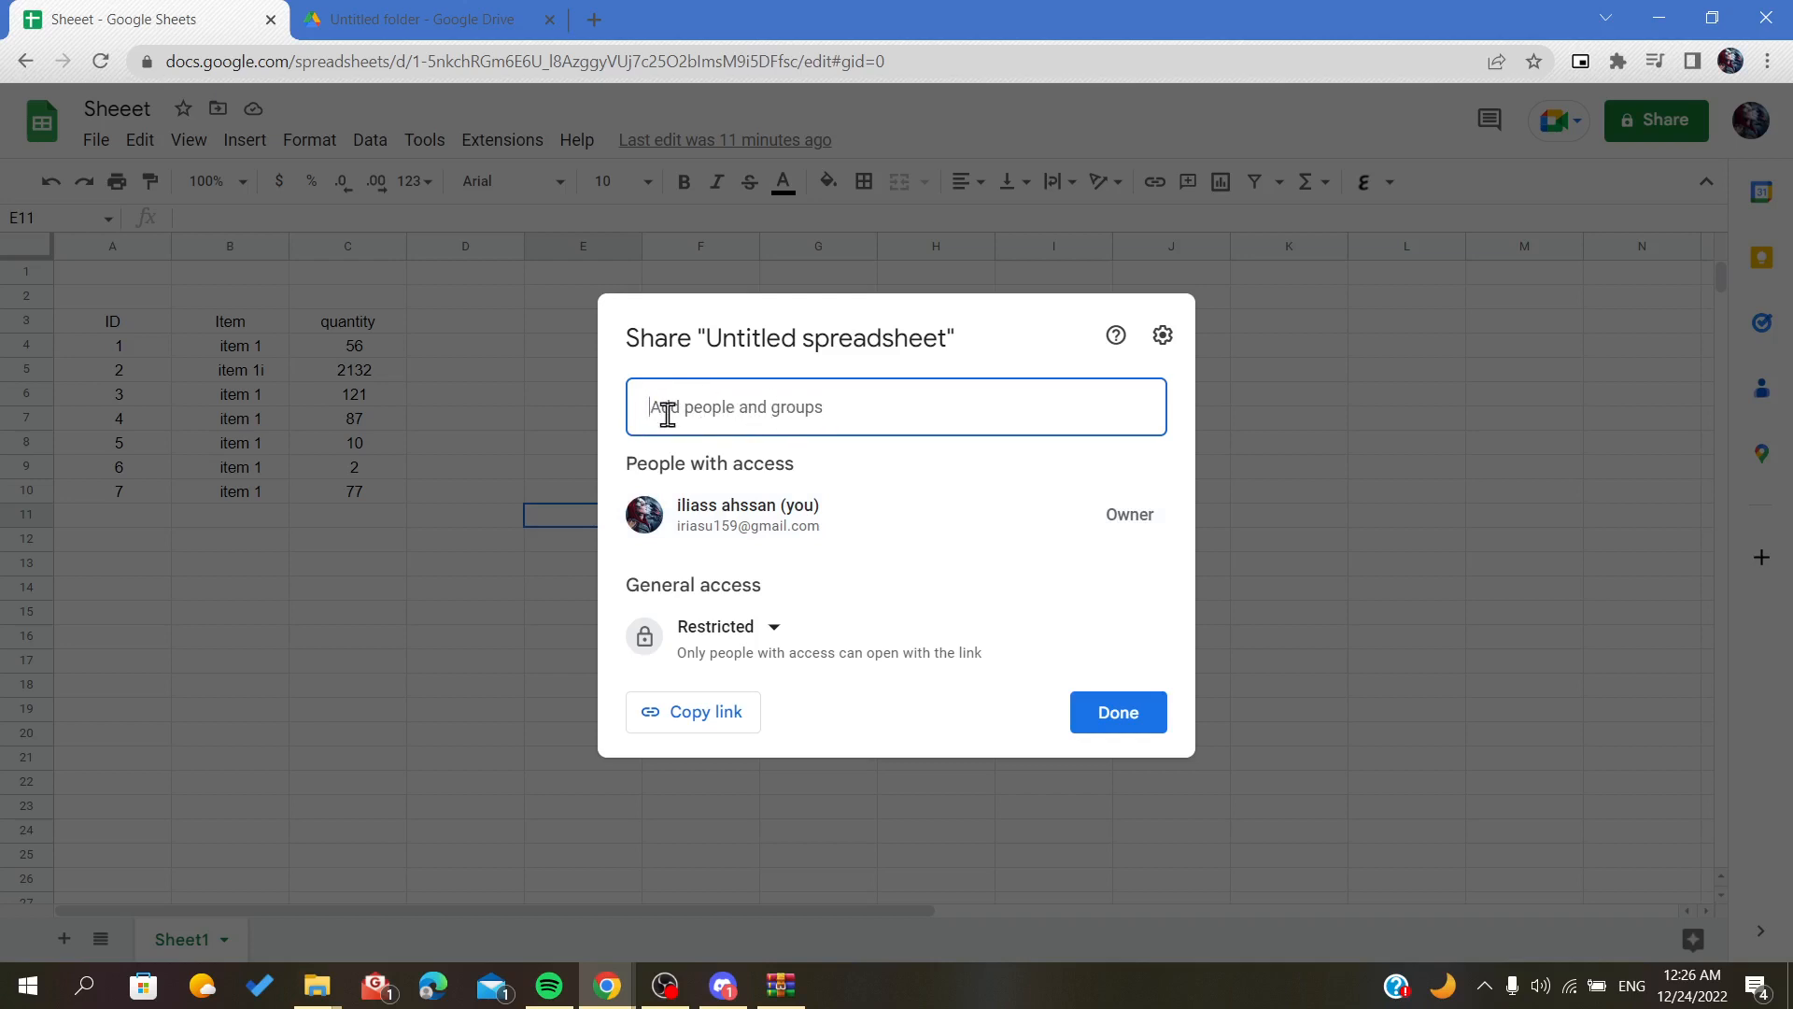
pyautogui.moveTo(1146, 534)
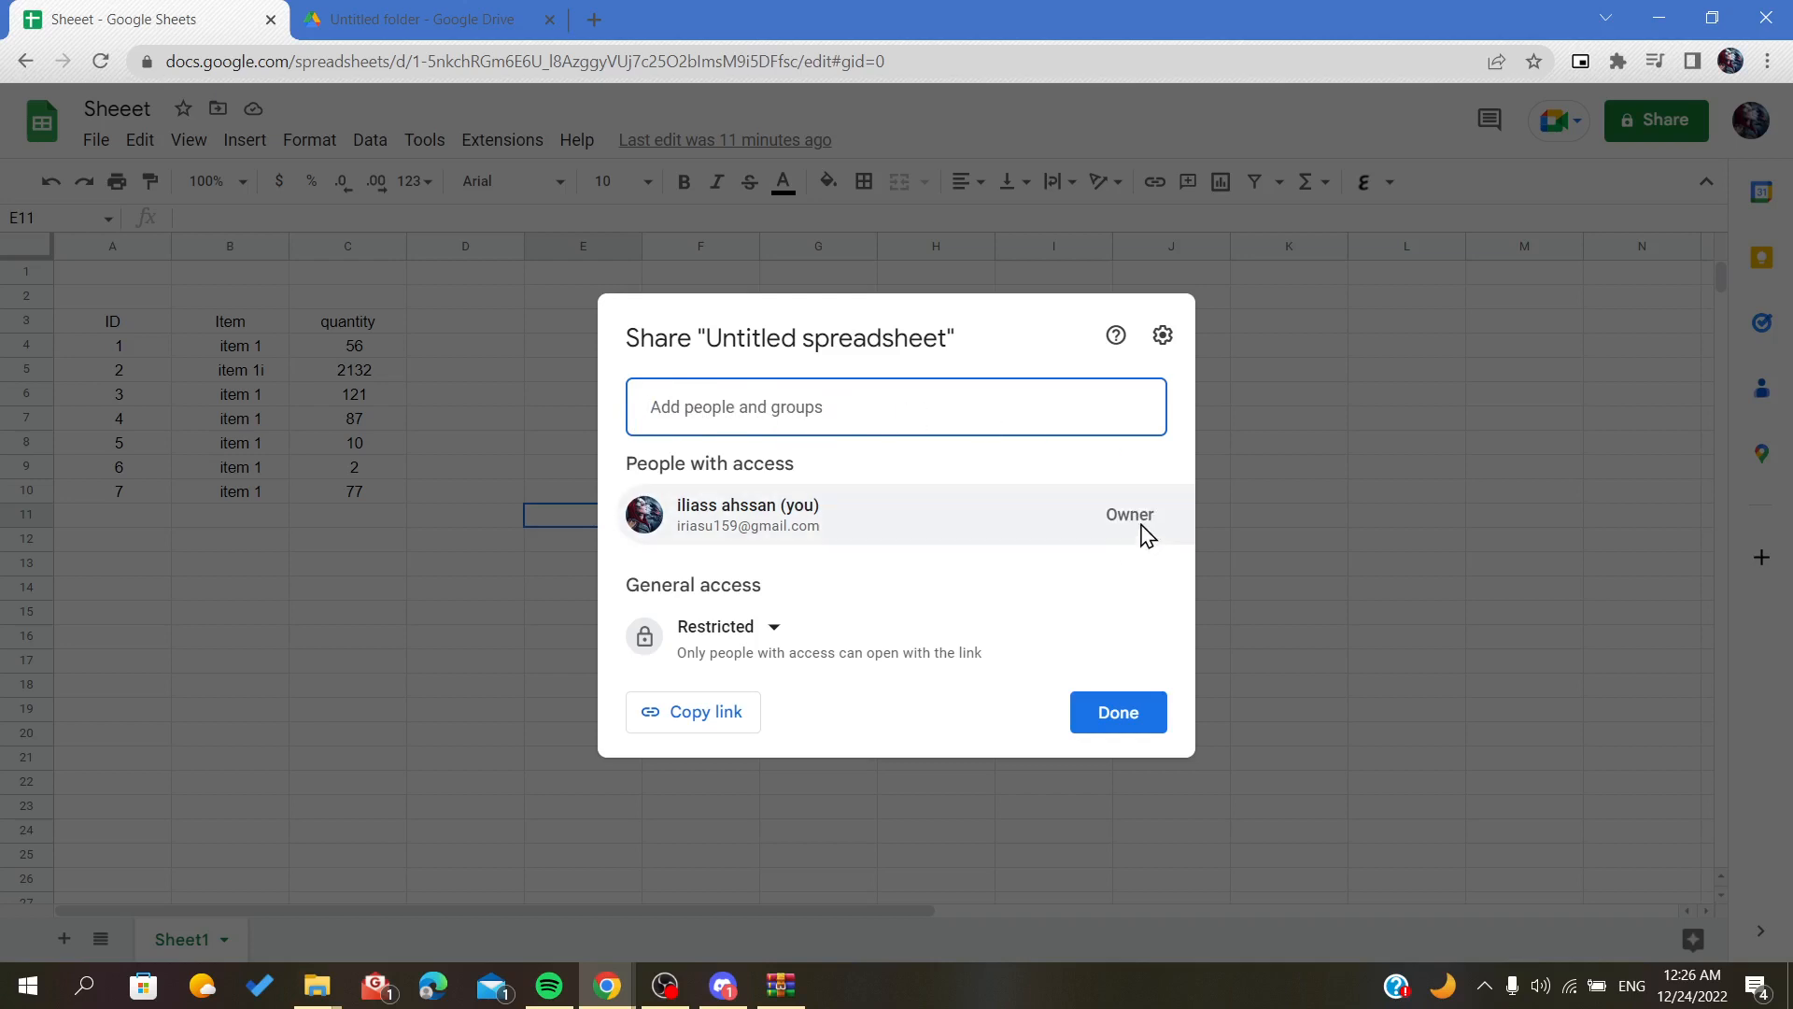
pyautogui.moveTo(1163, 536)
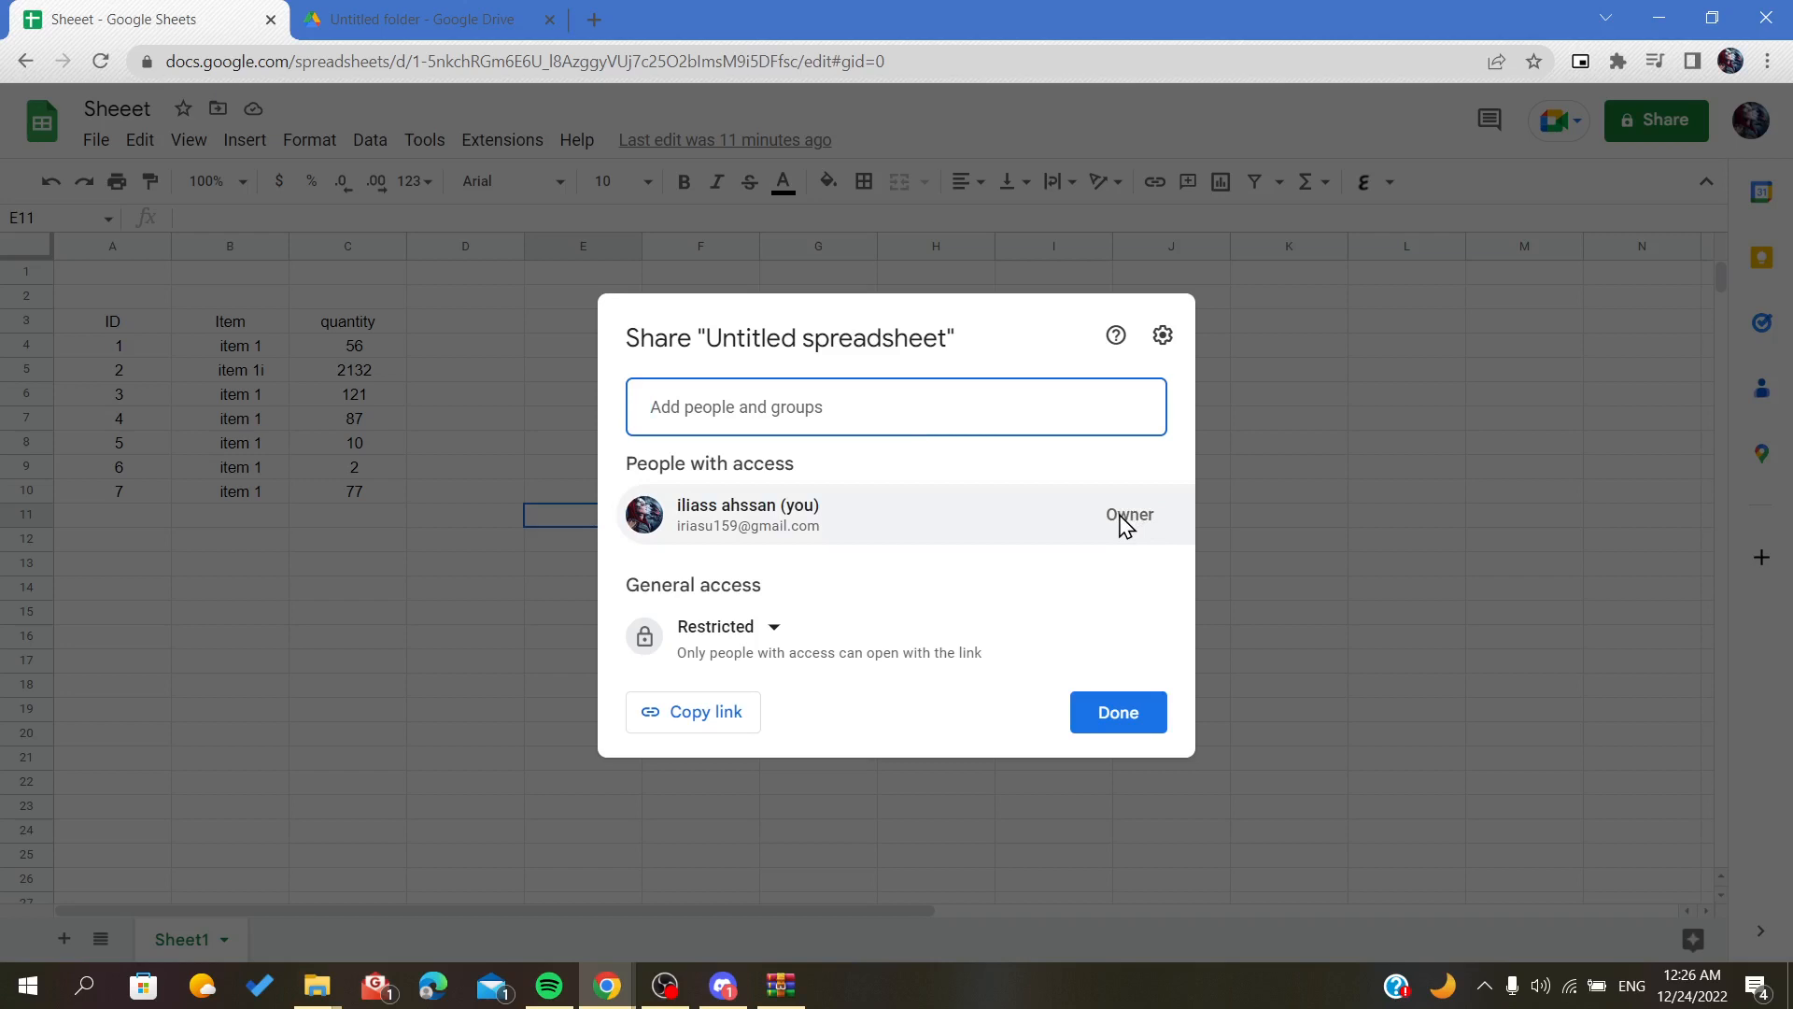
pyautogui.moveTo(1115, 539)
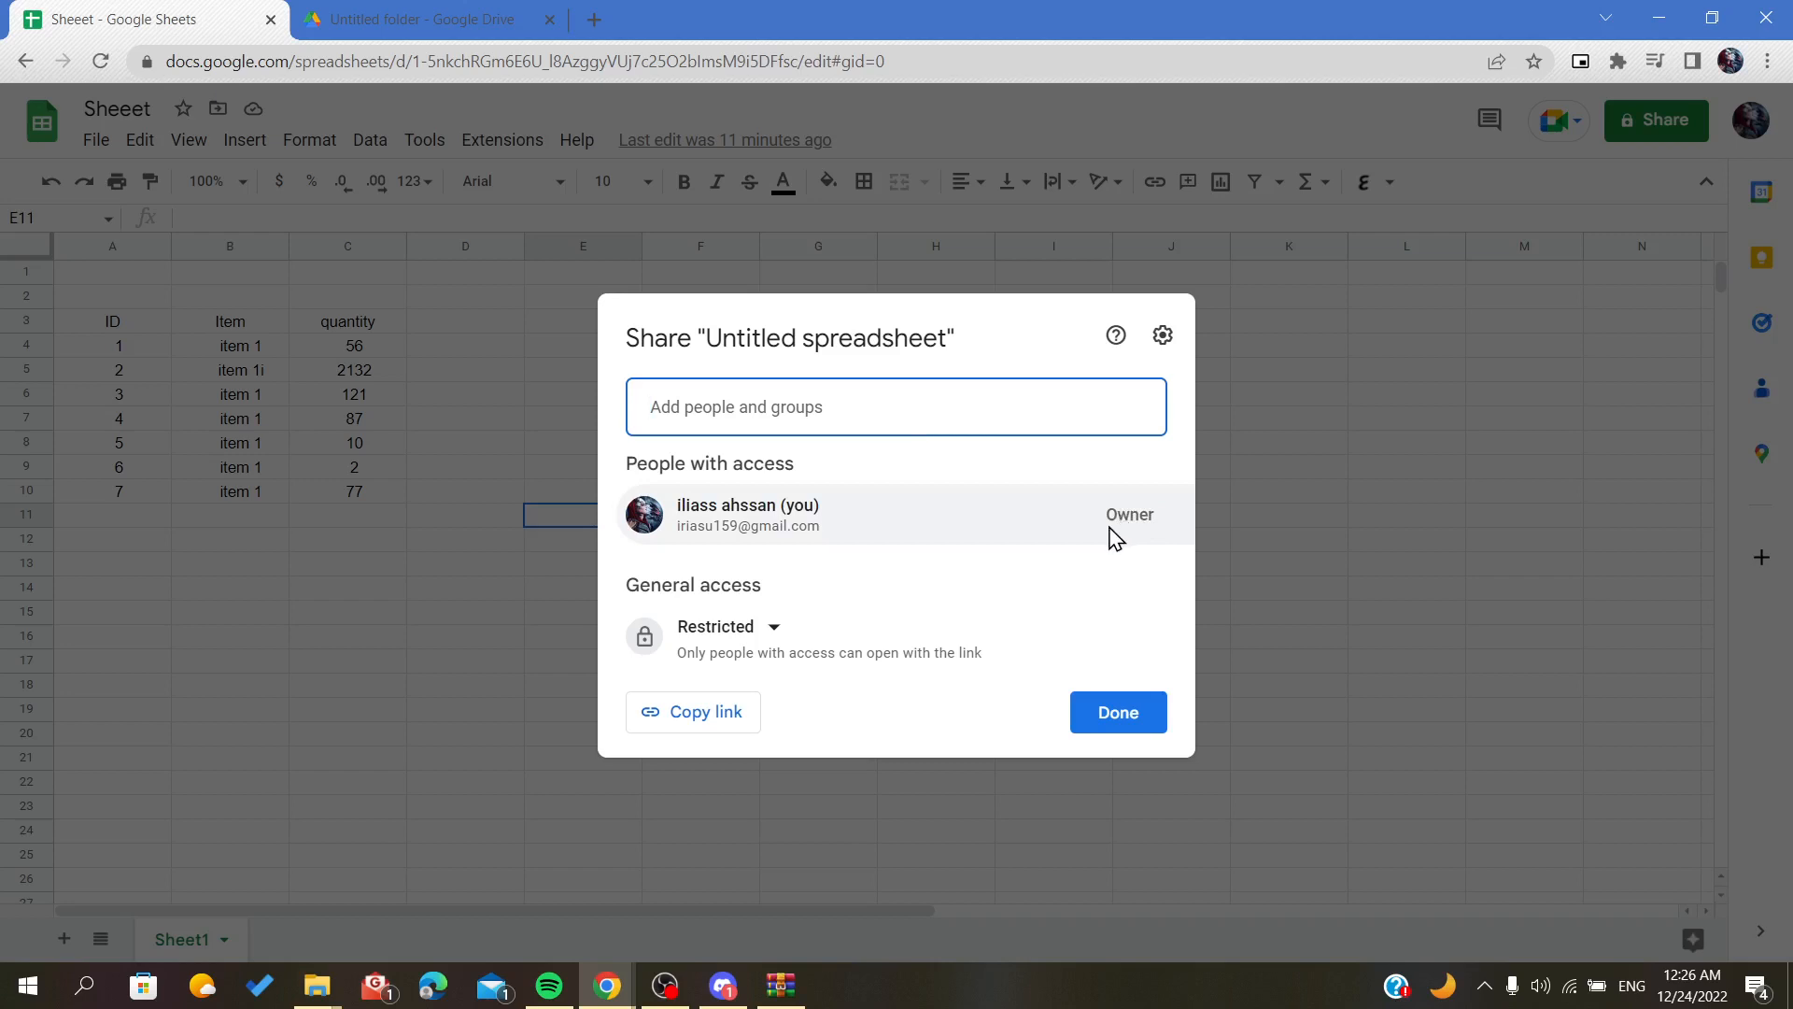
pyautogui.click(895, 406)
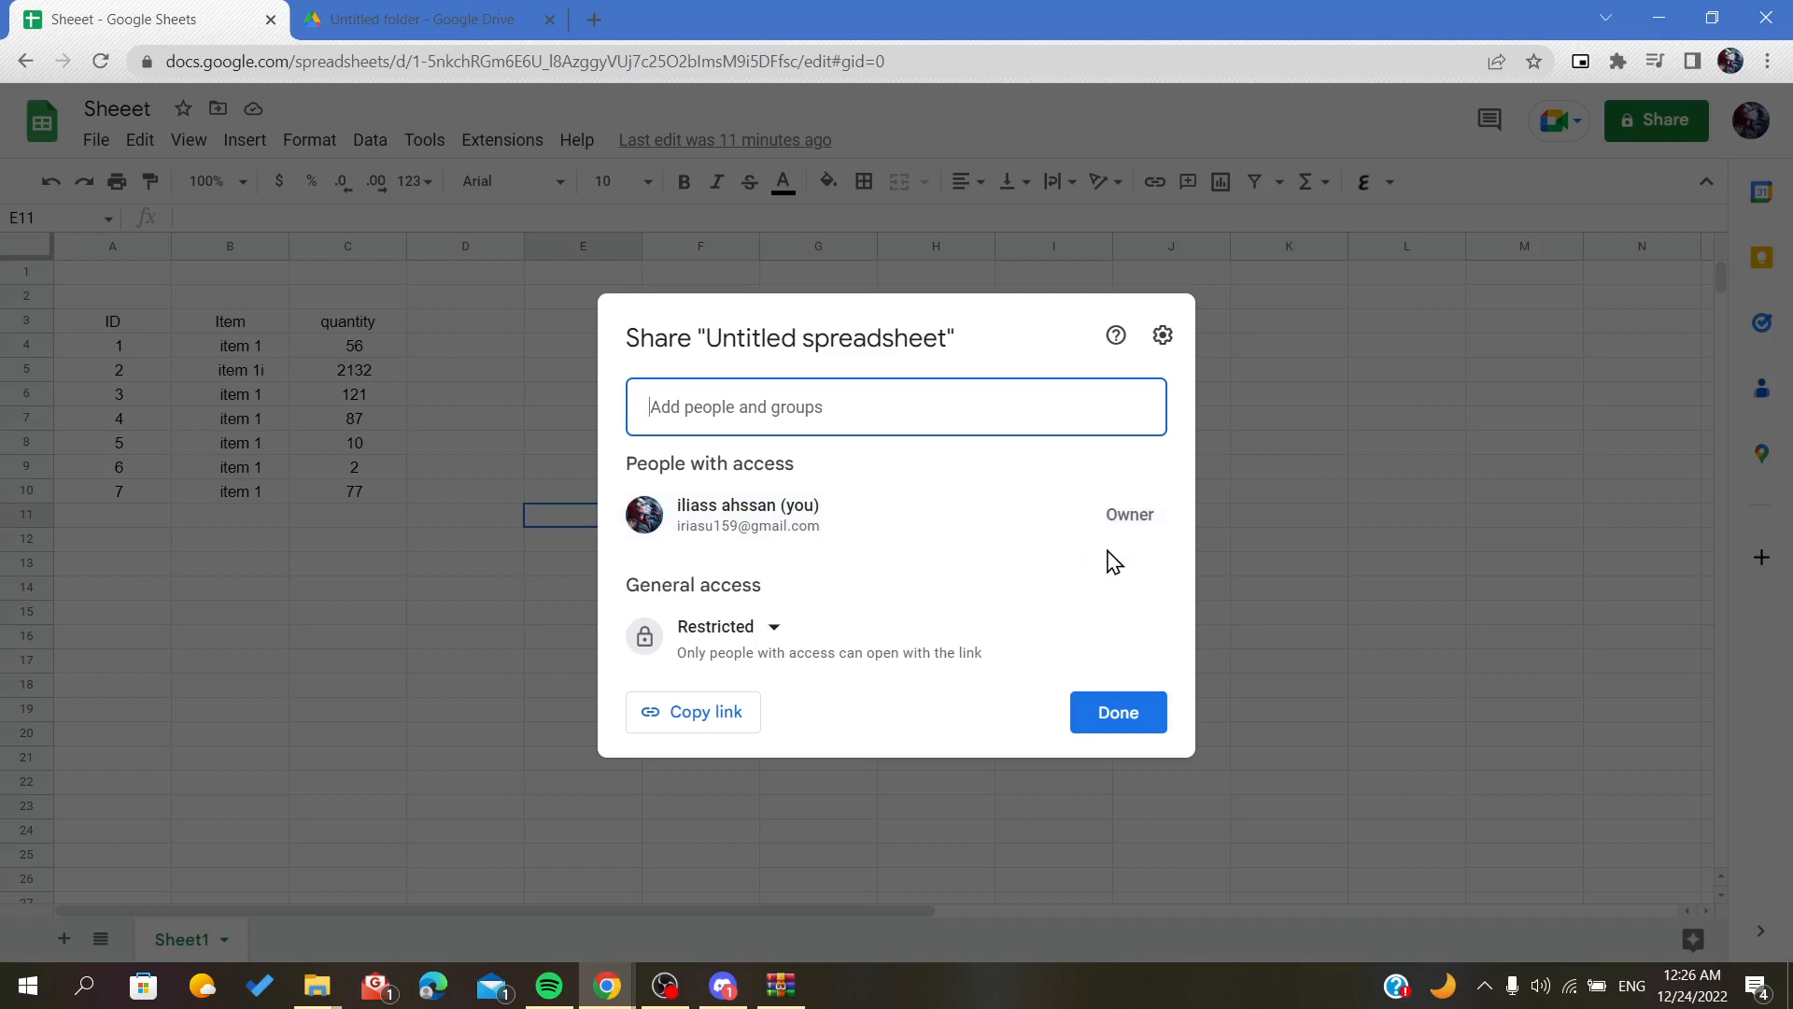
pyautogui.moveTo(1121, 545)
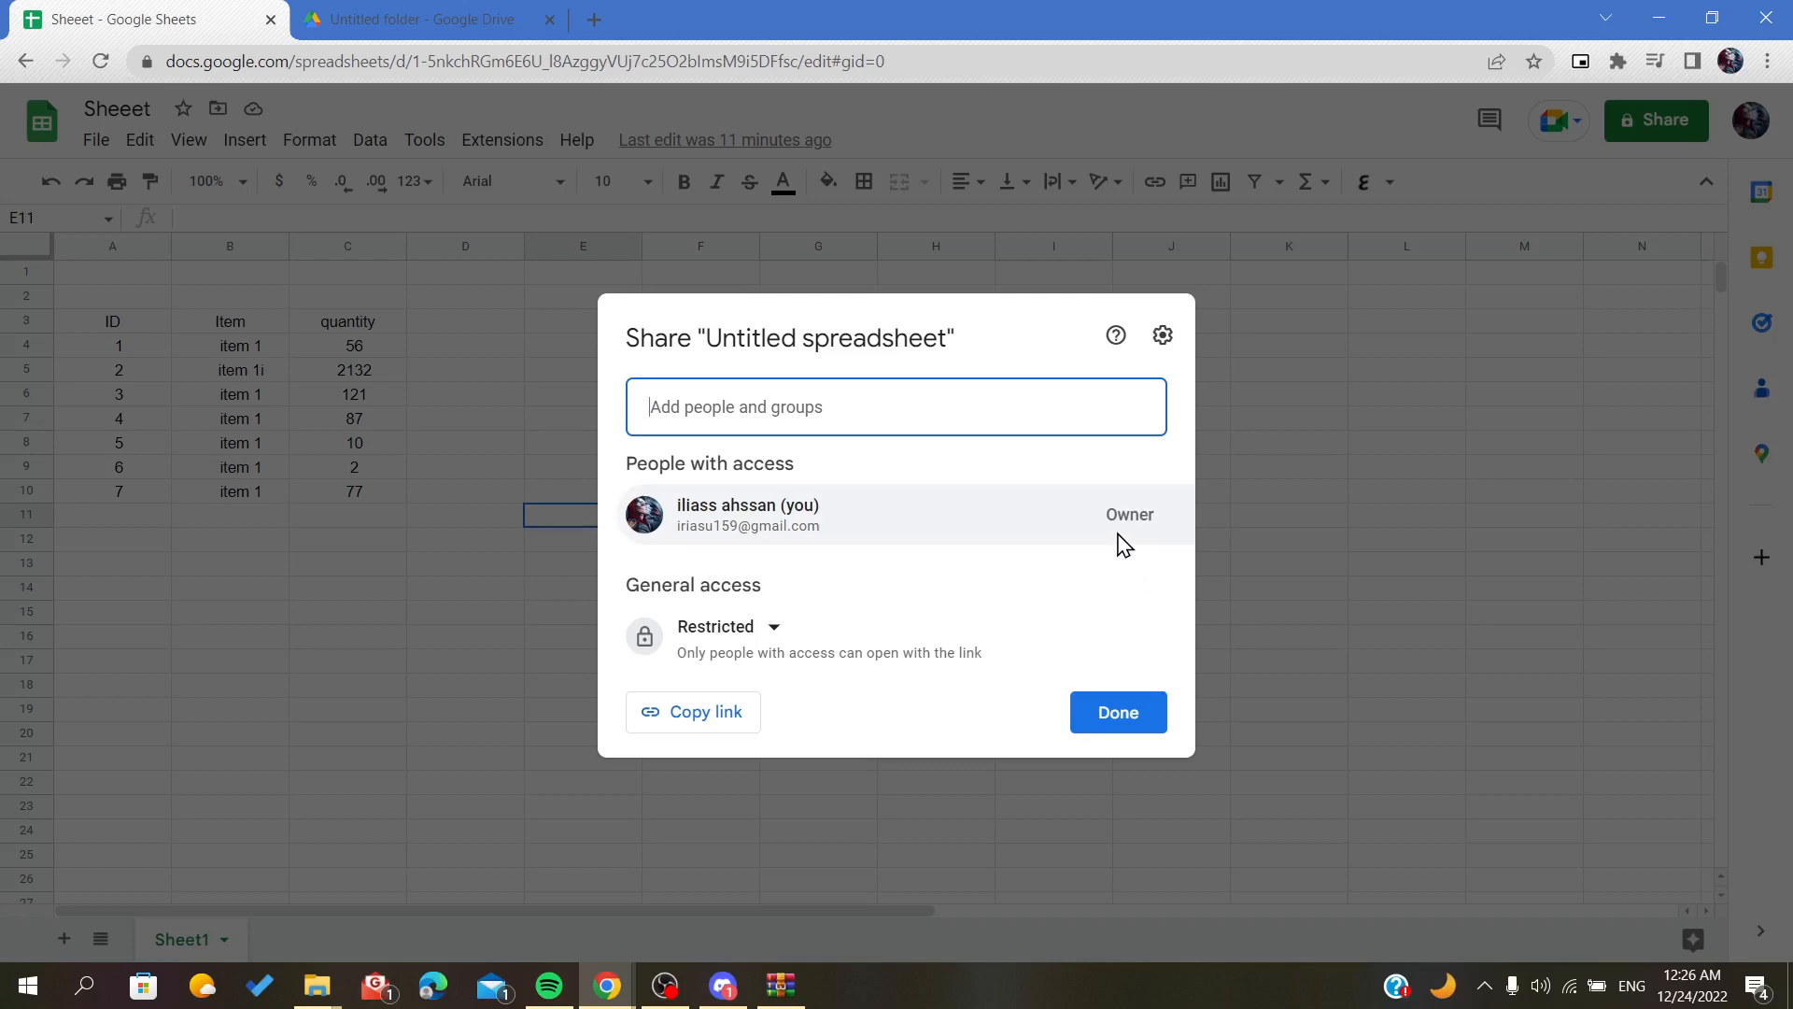
pyautogui.moveTo(1145, 539)
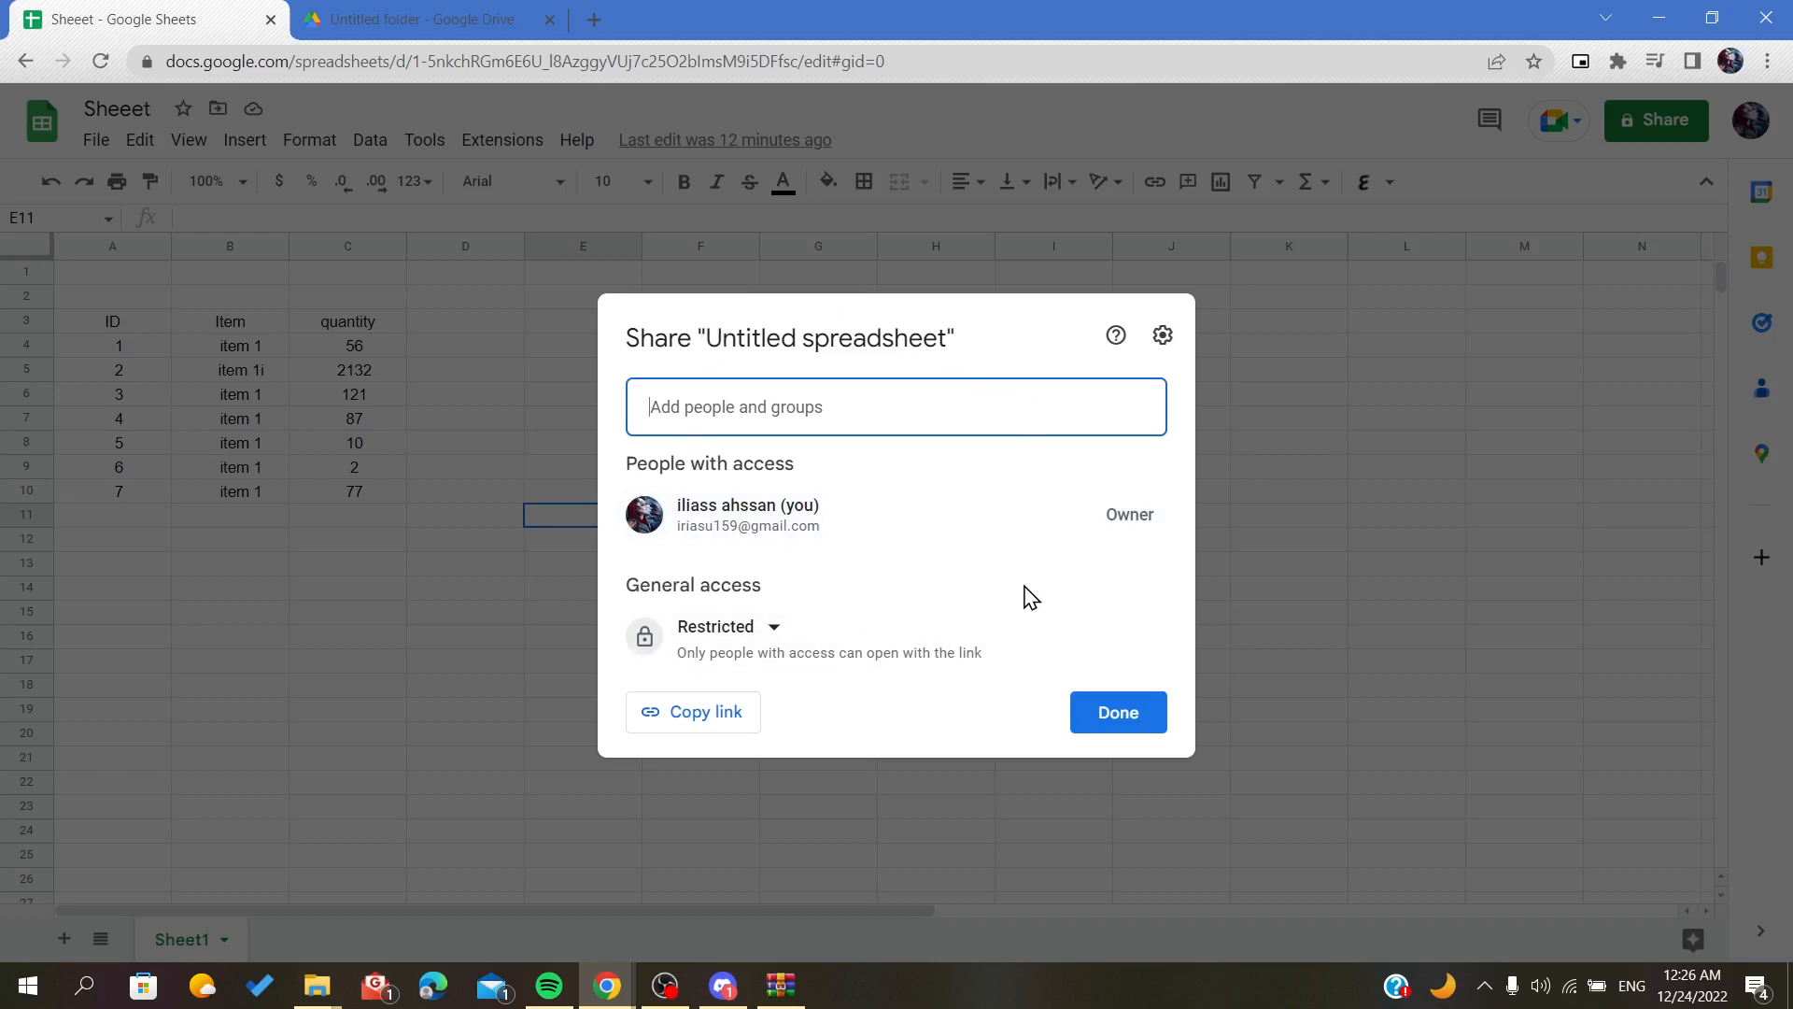
pyautogui.moveTo(1046, 595)
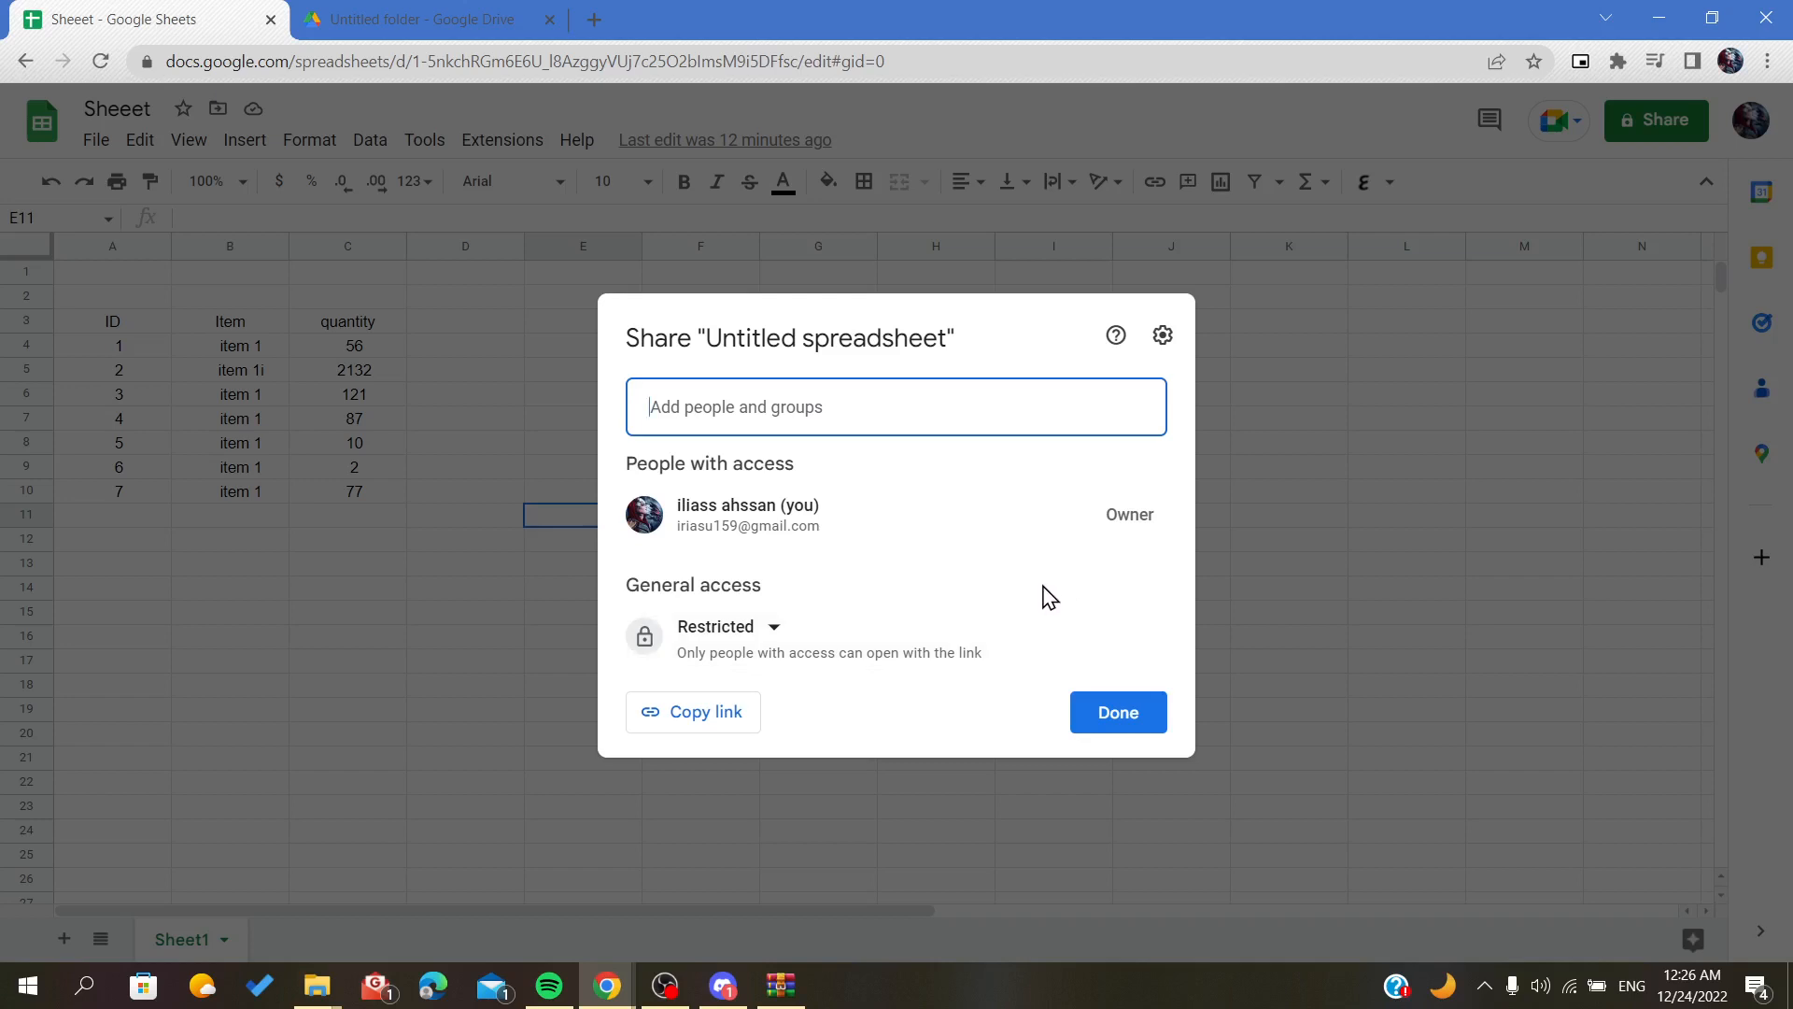
pyautogui.moveTo(1032, 606)
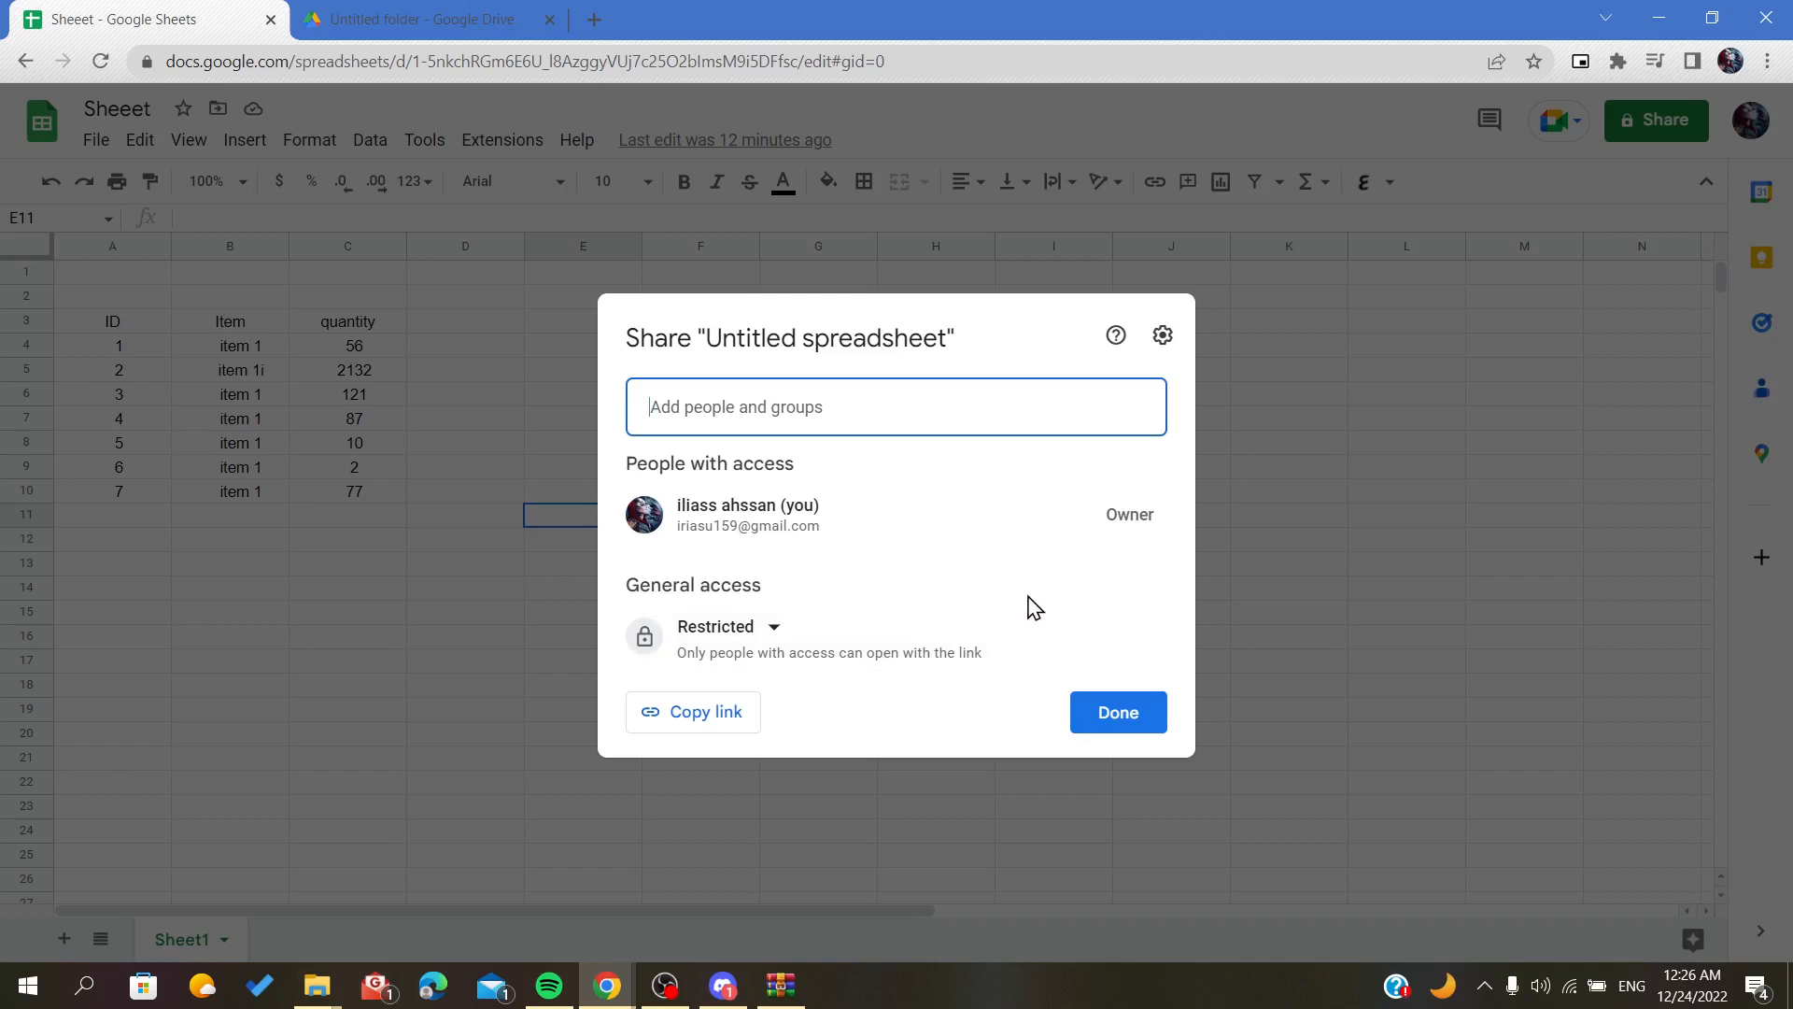
pyautogui.moveTo(1021, 595)
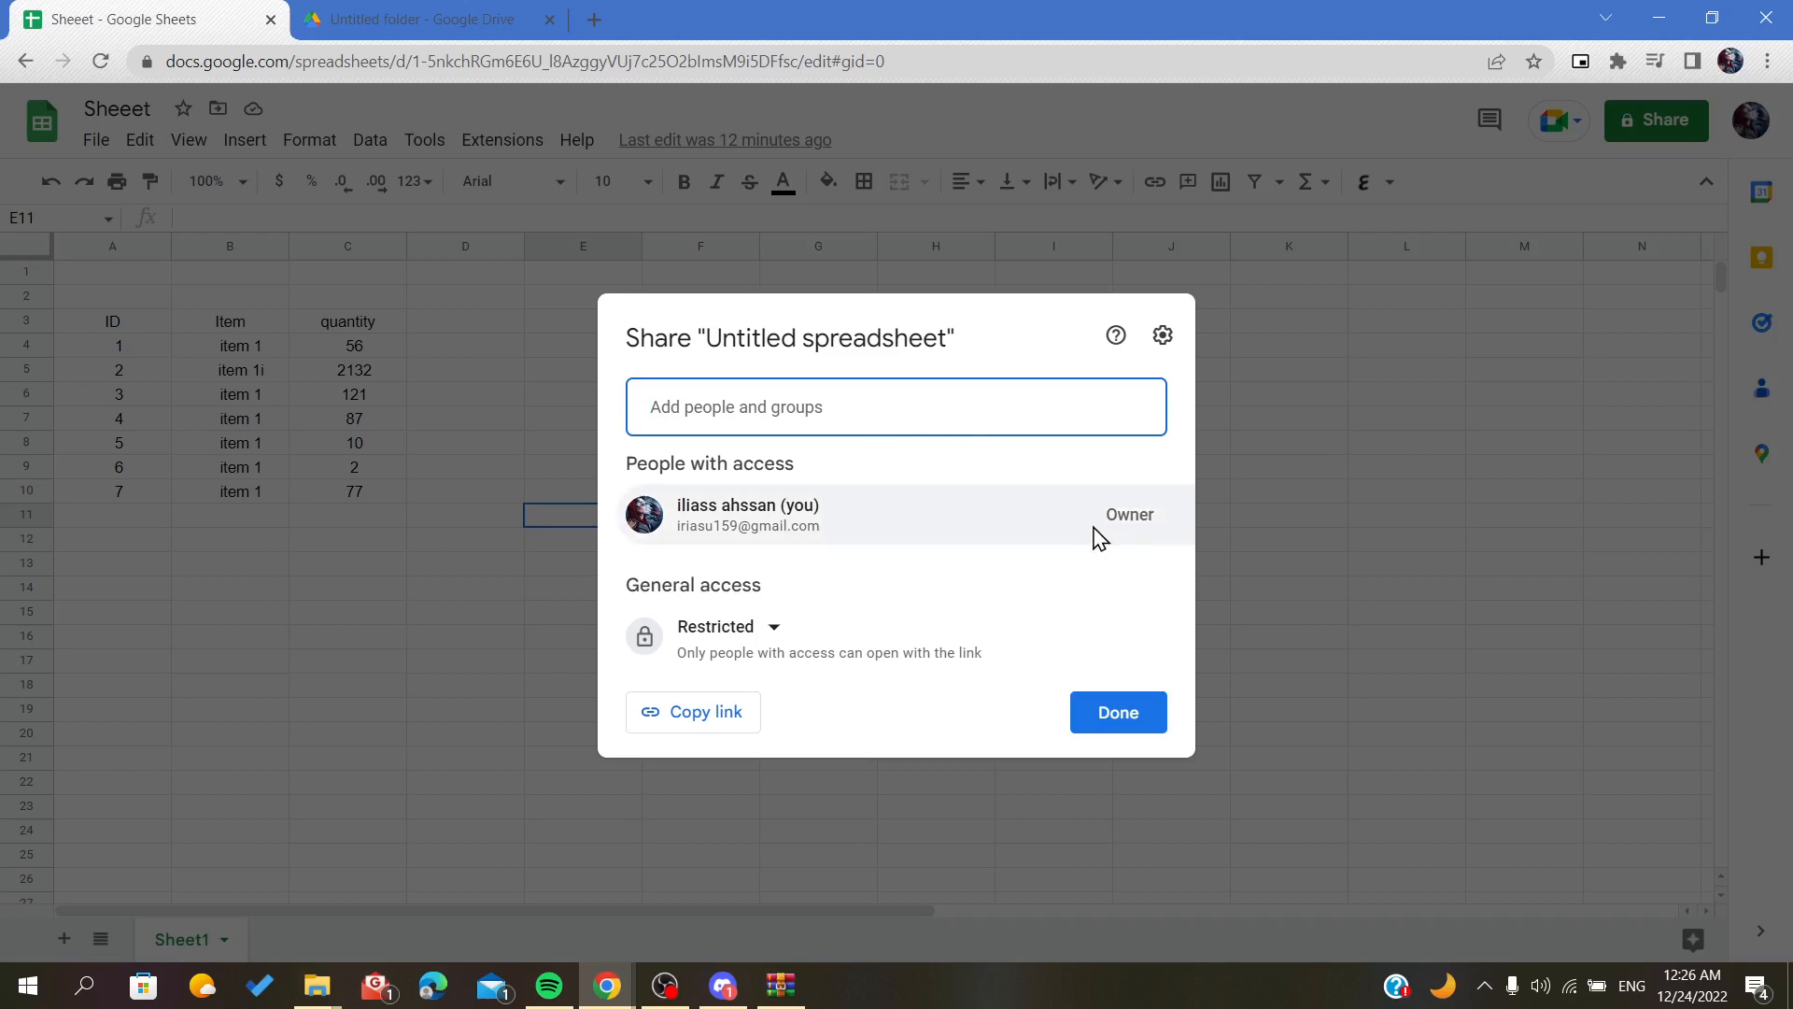
pyautogui.moveTo(1084, 543)
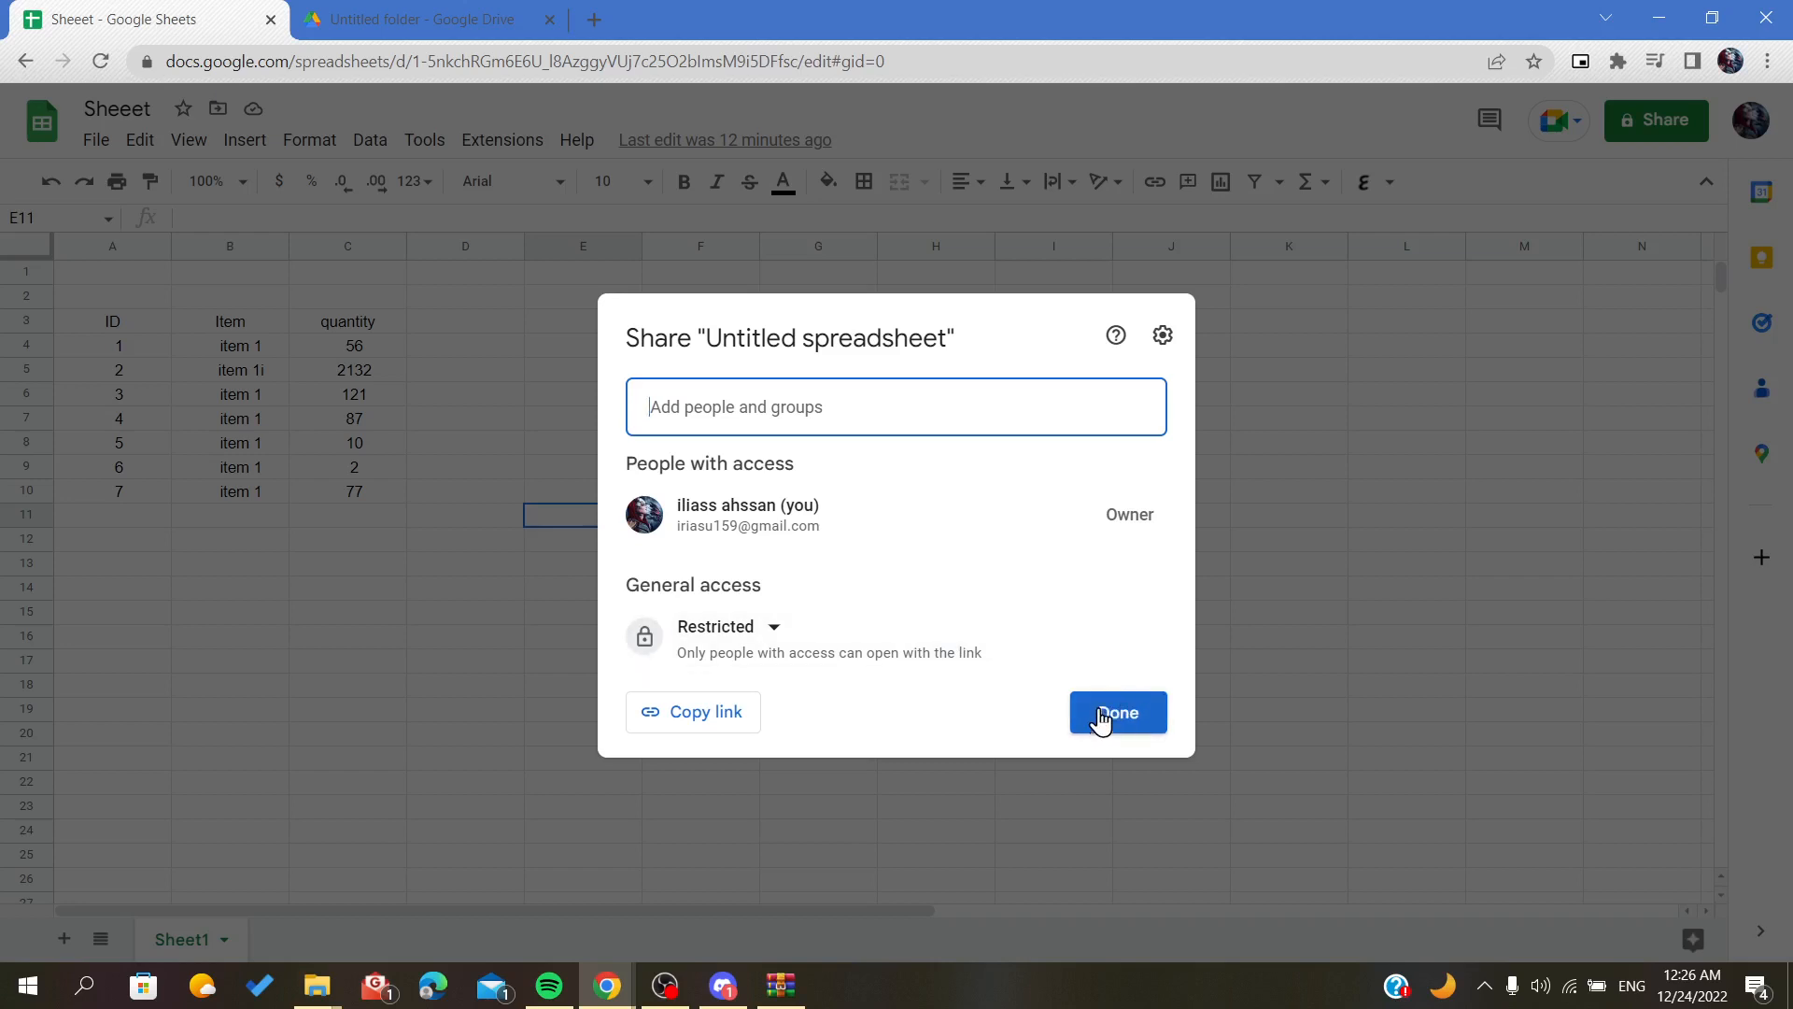
# Close the Share dialog with Done, returning to the Sheeet ID, Item and quantity table
pyautogui.click(1116, 711)
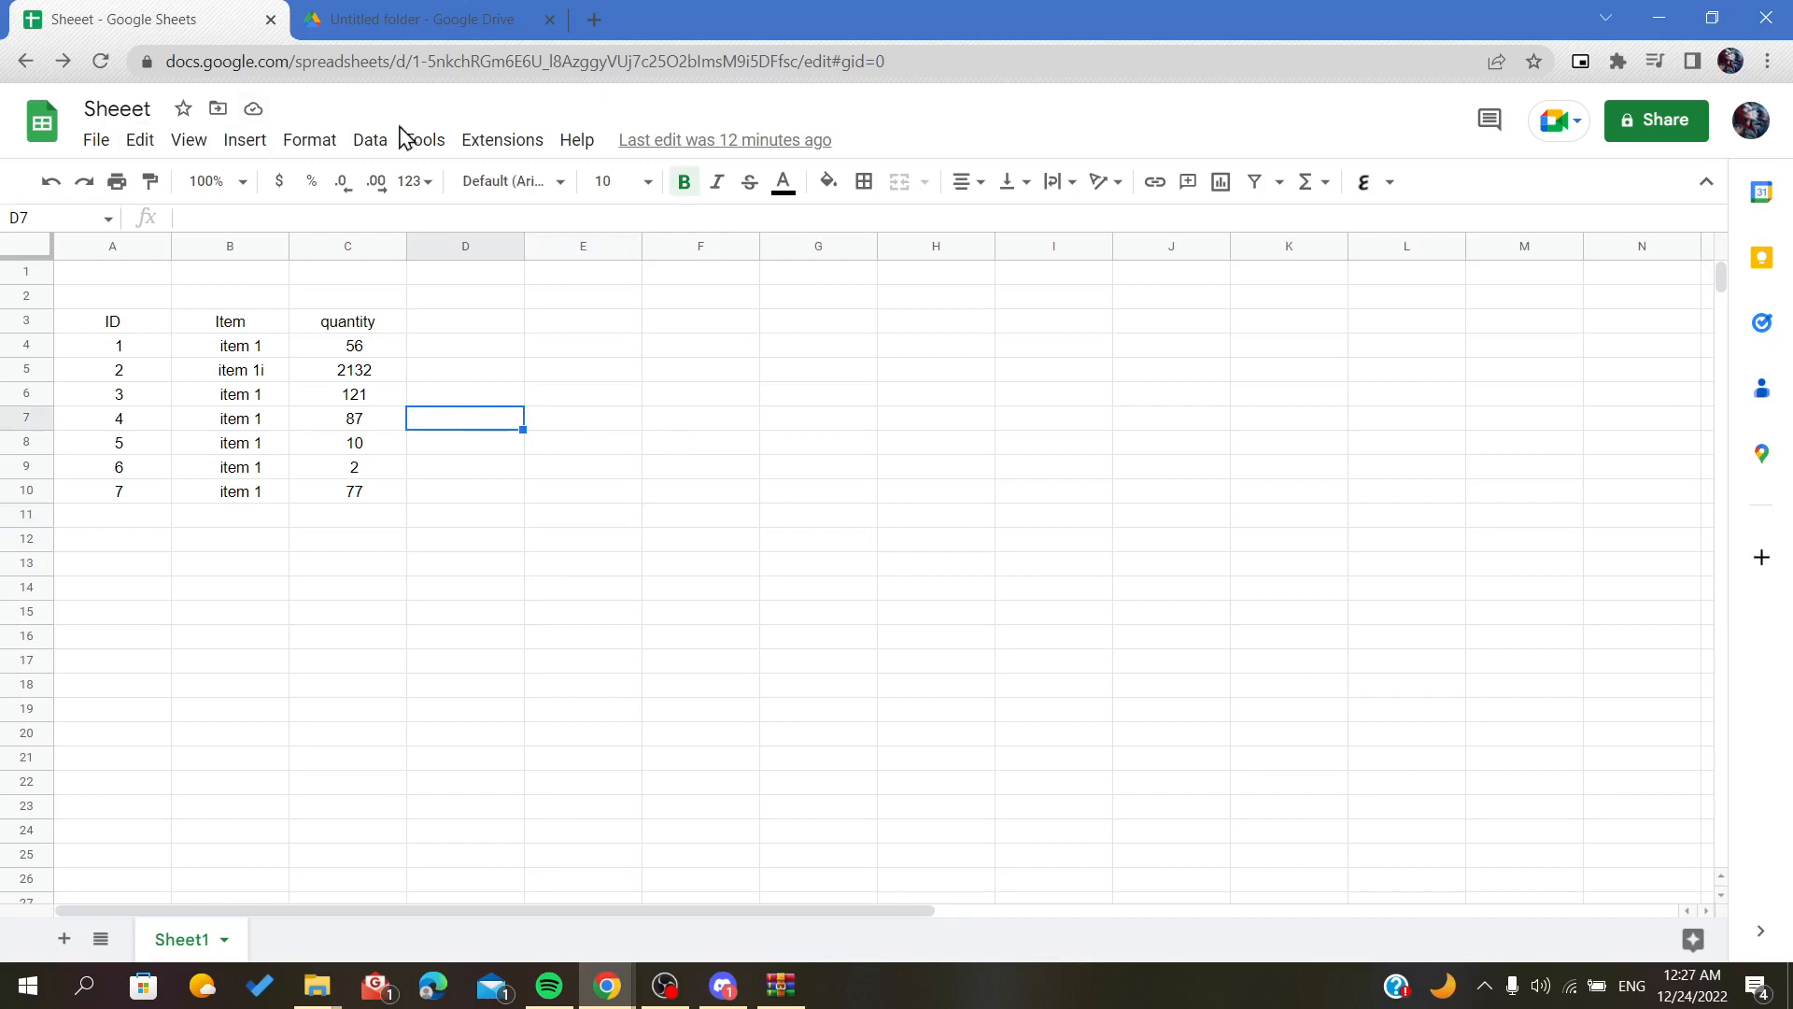
pyautogui.moveTo(778, 492)
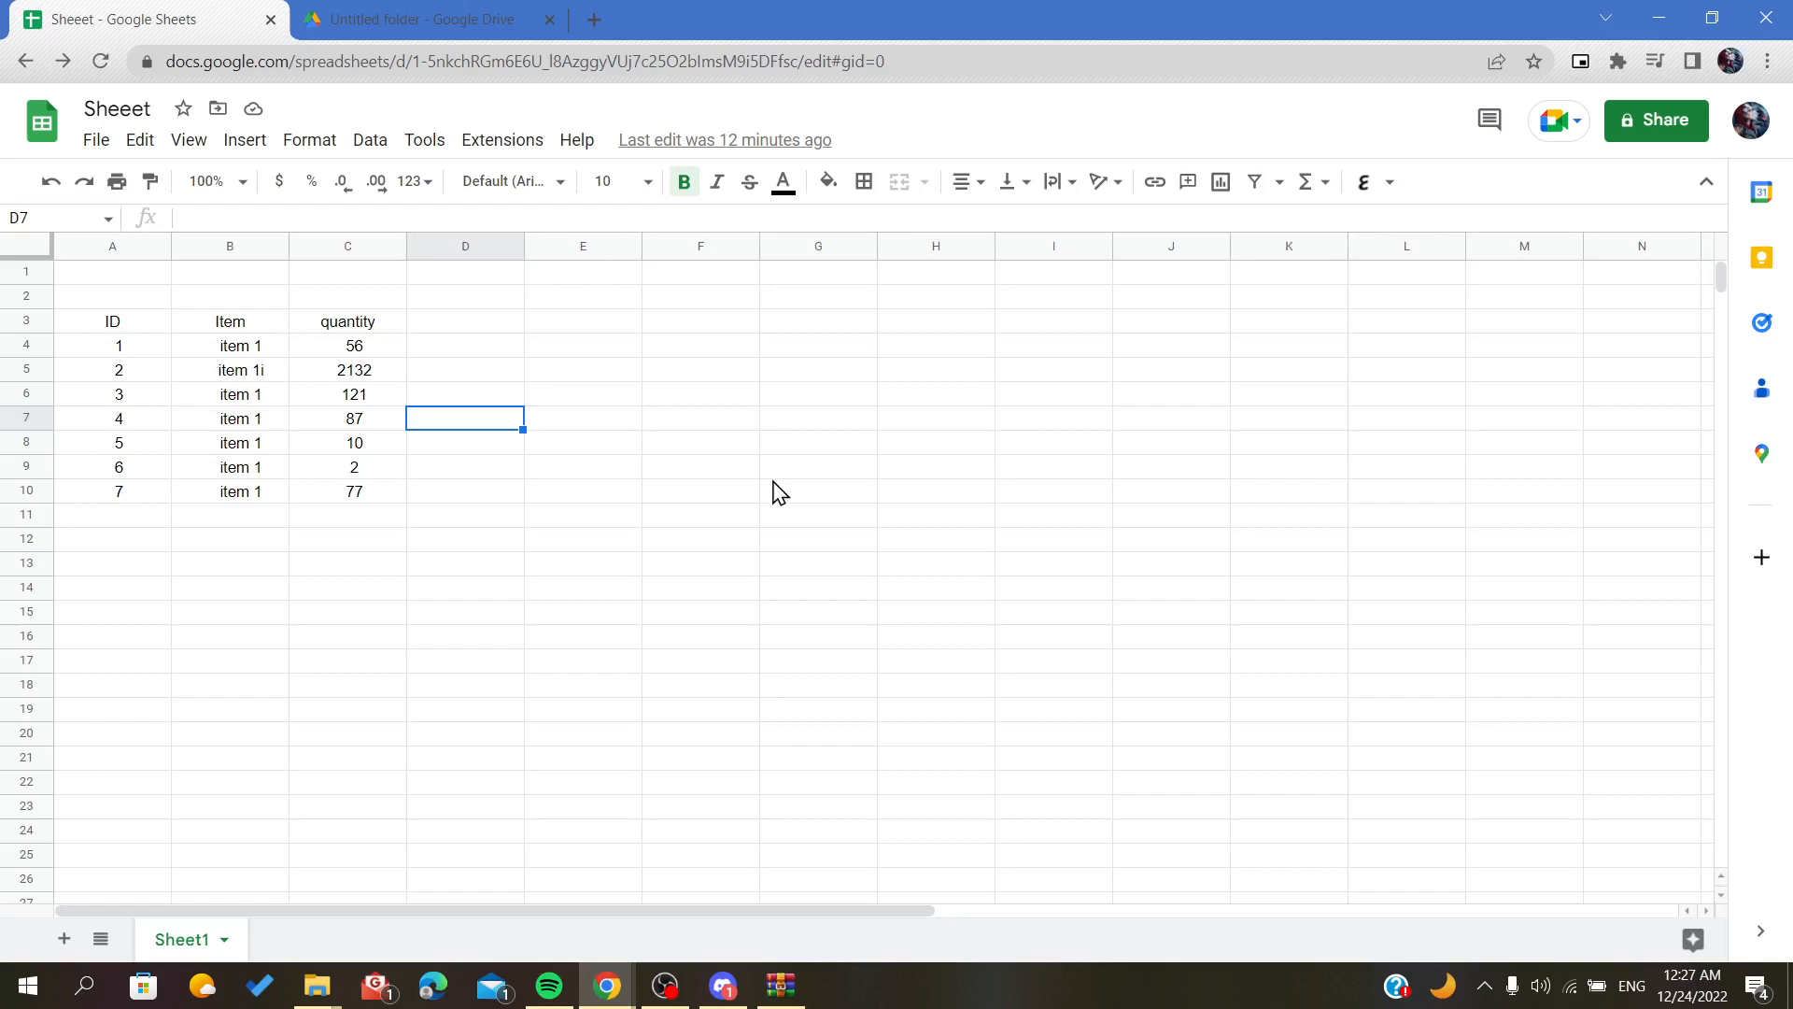